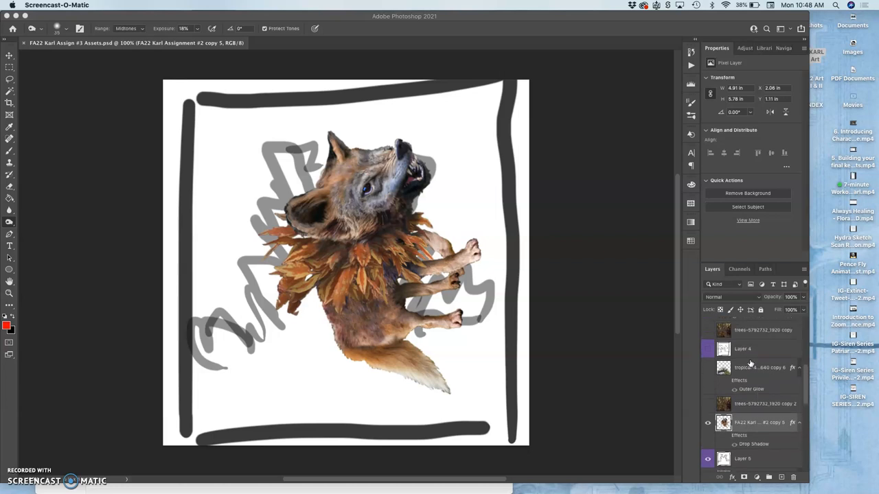
- Toggle the Layer 4 and Layer 5 sketch frames, then reveal the ferns and forest layers
{"action": "left_click", "coordinate": [707, 350]}
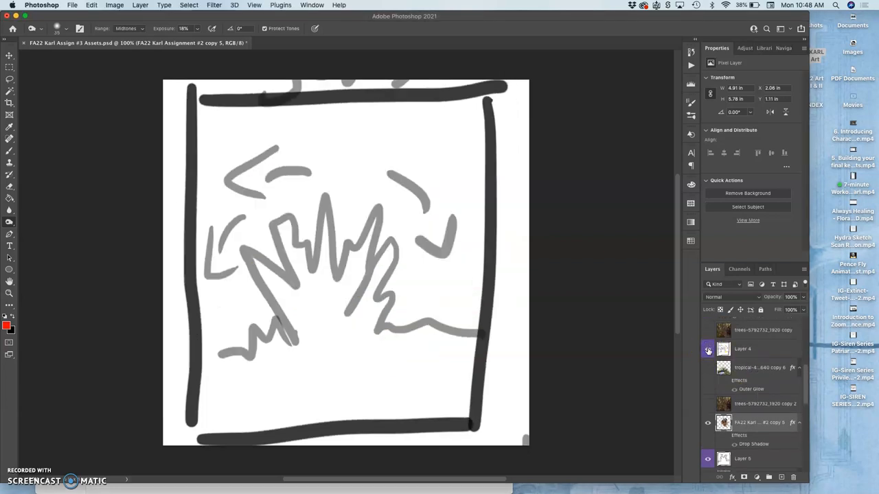
{"action": "left_click", "coordinate": [708, 349]}
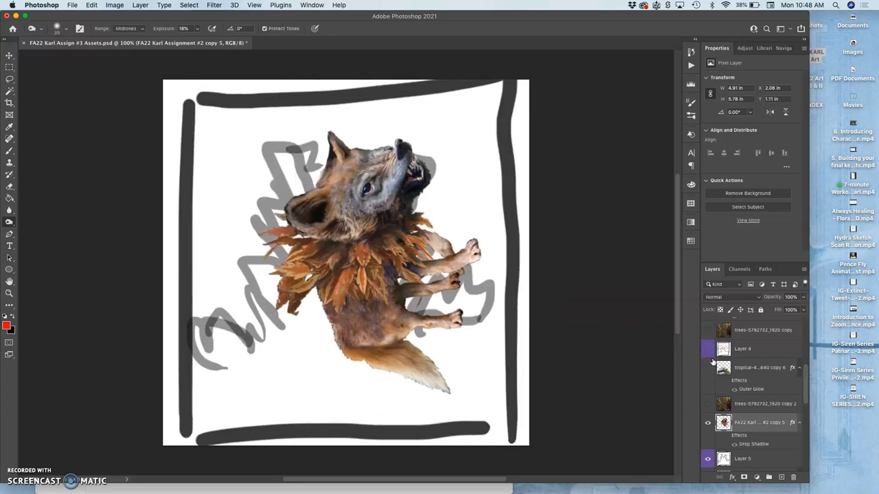
{"action": "left_click", "coordinate": [708, 369]}
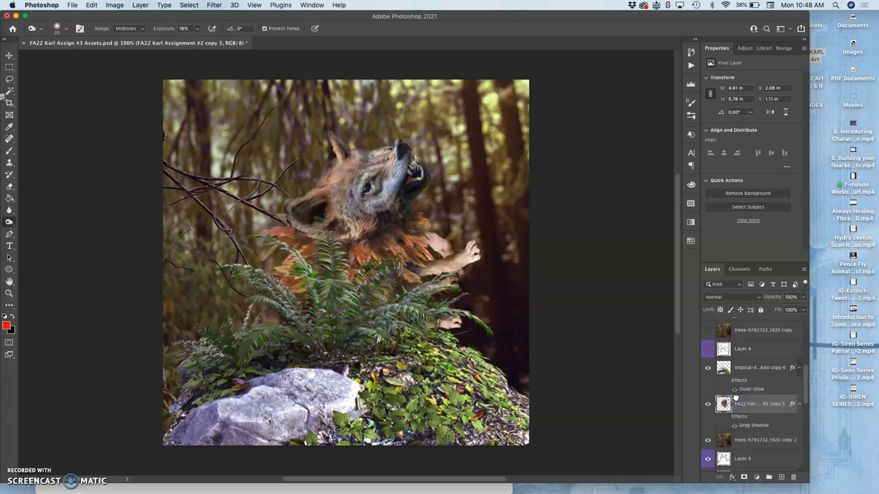
{"action": "mouse_move", "coordinate": [602, 357]}
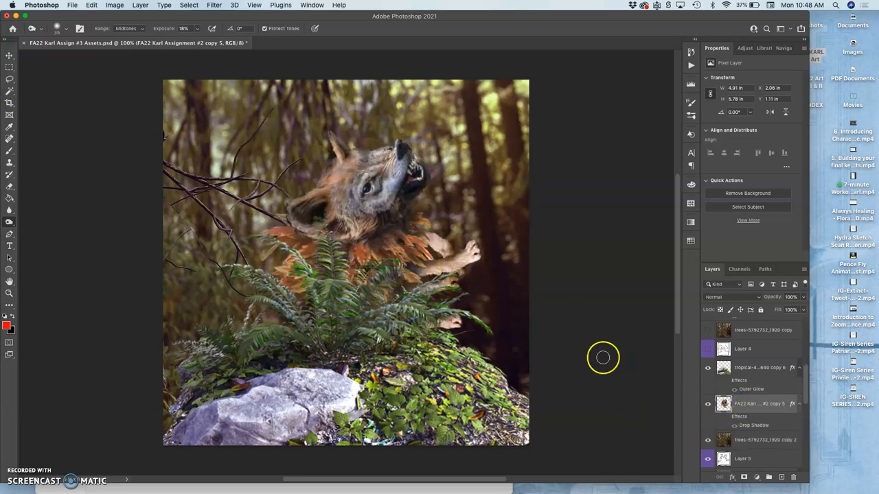
{"action": "scroll", "scroll_direction": "down", "scroll_amount": 3}
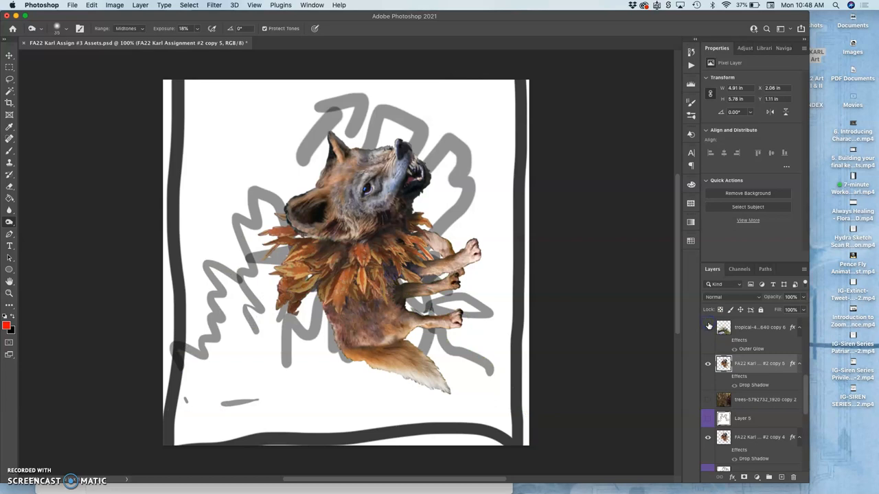
{"action": "left_click", "coordinate": [723, 363]}
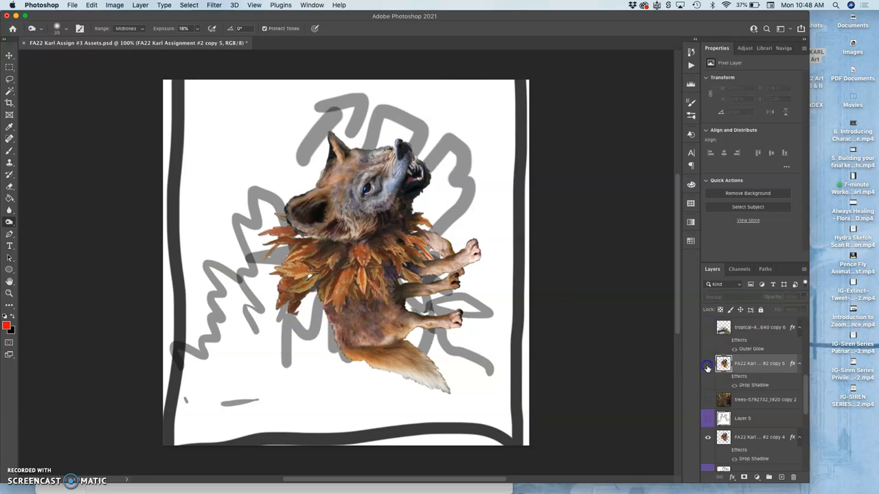
{"action": "left_click", "coordinate": [723, 363]}
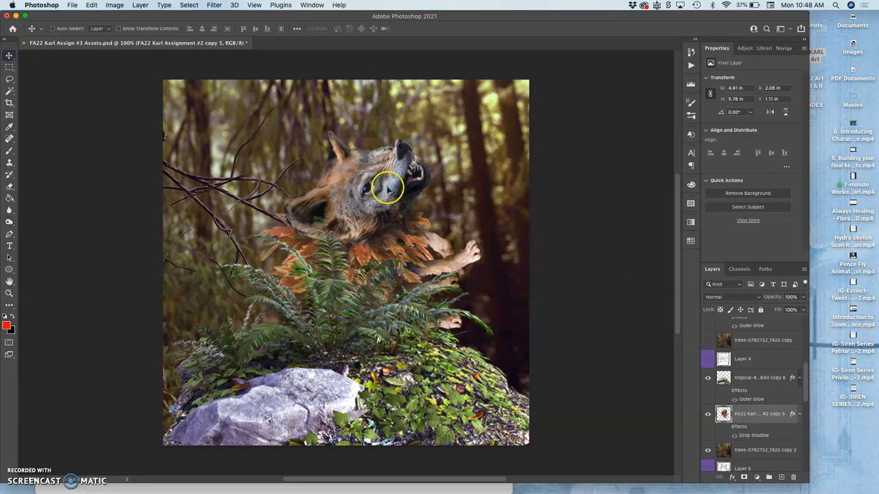
- Move the wolf lower, rotate it about -10°, scale it to about 88%, and commit
{"action": "left_click_drag", "start_coordinate": [388, 189], "coordinate": [367, 251]}
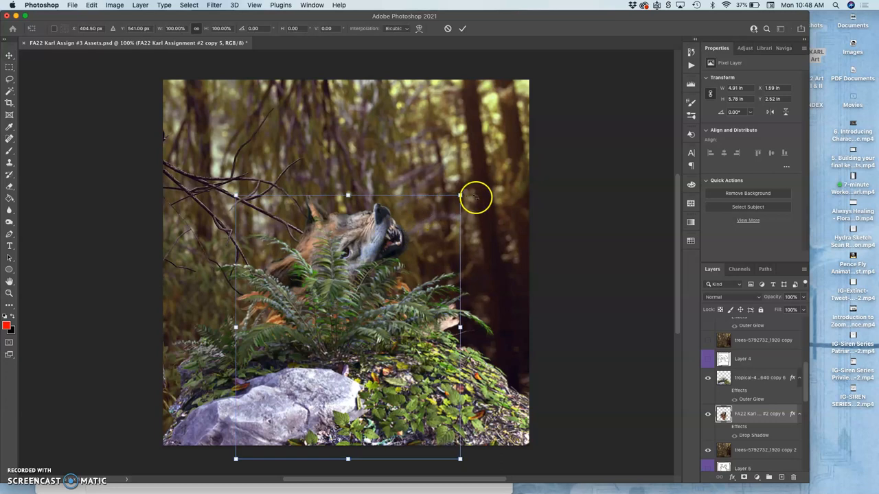
{"action": "left_click_drag", "start_coordinate": [476, 198], "coordinate": [452, 177]}
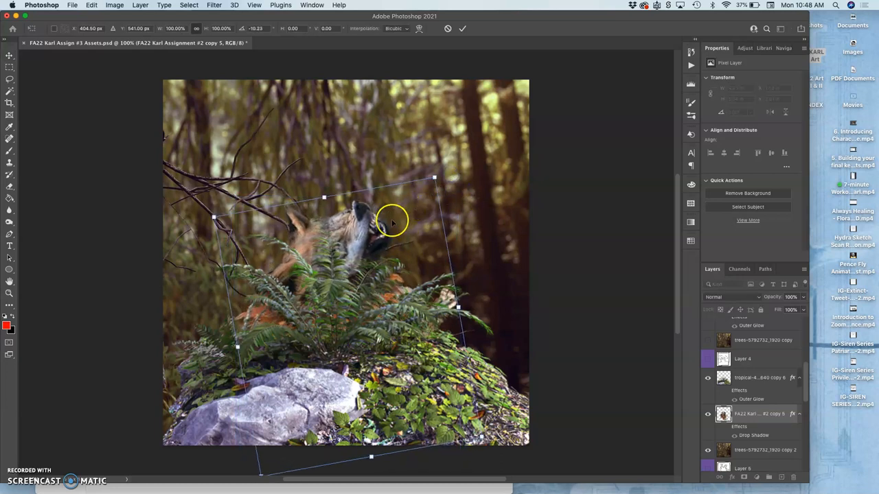
{"action": "left_click_drag", "start_coordinate": [434, 177], "coordinate": [430, 182]}
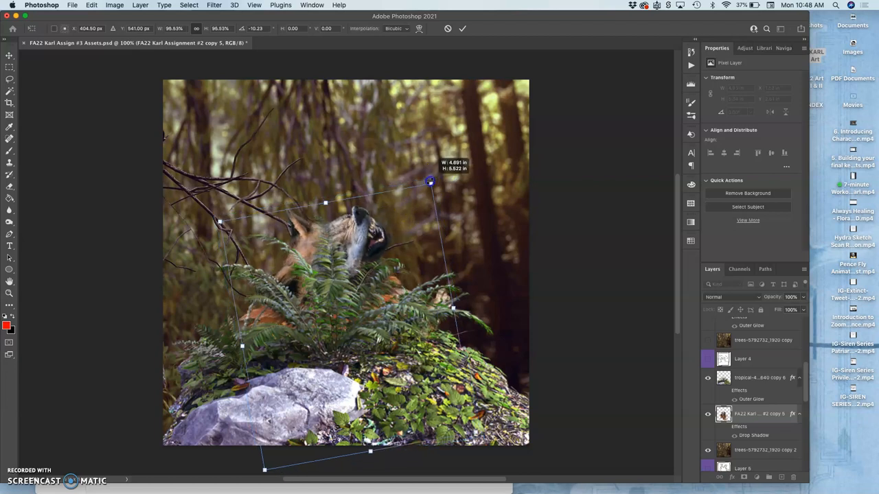
{"action": "left_click_drag", "start_coordinate": [430, 181], "coordinate": [421, 191]}
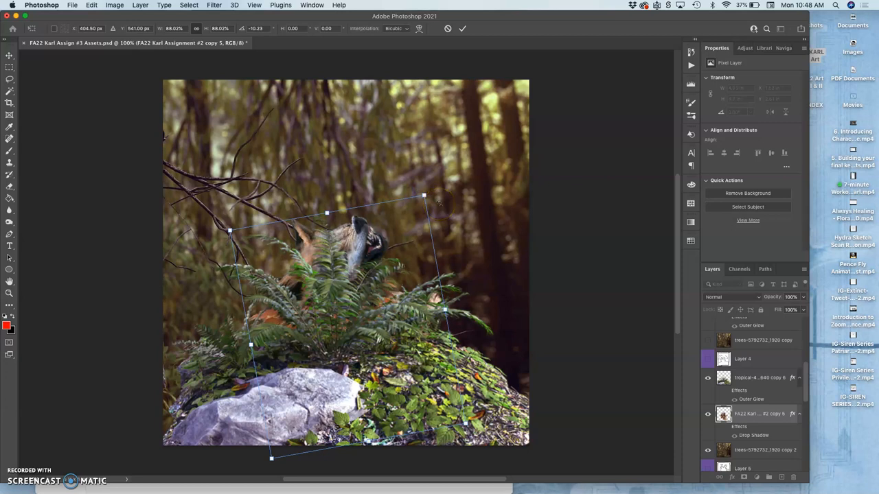
{"action": "left_click", "coordinate": [462, 28]}
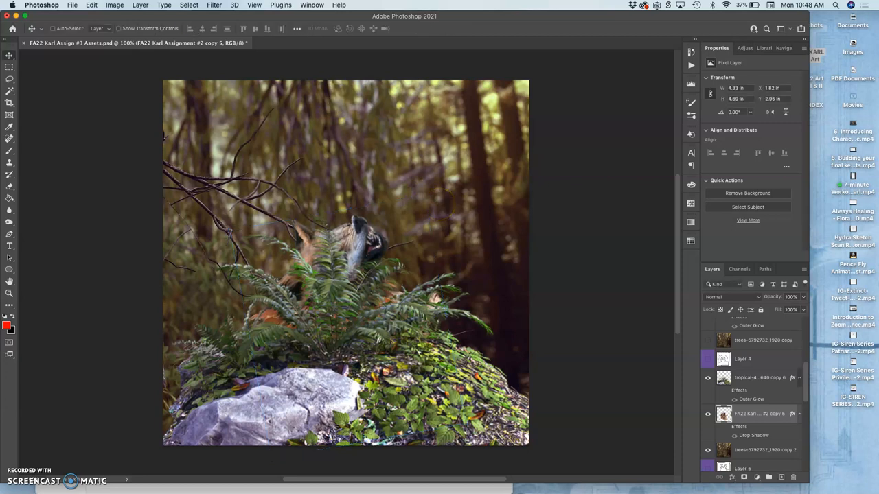
{"action": "left_click", "coordinate": [91, 5]}
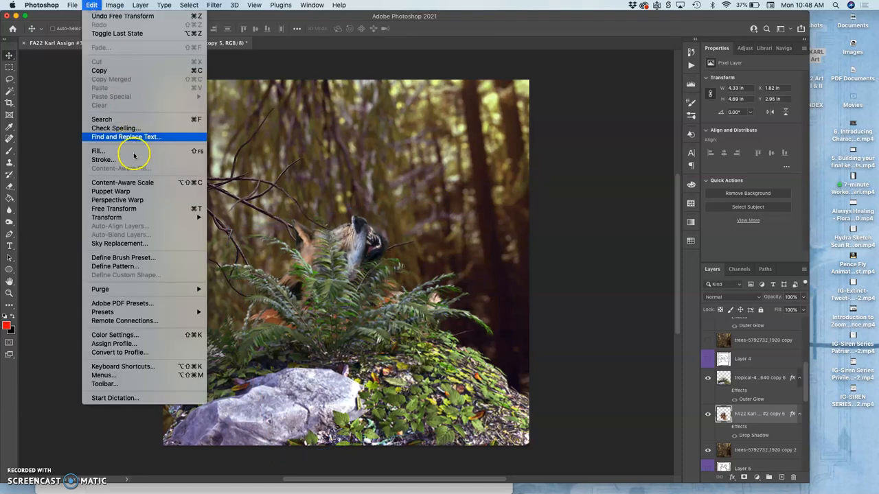
- Puppet-warp the wolf's head and neck into a slight bend and commit
{"action": "left_click", "coordinate": [110, 191]}
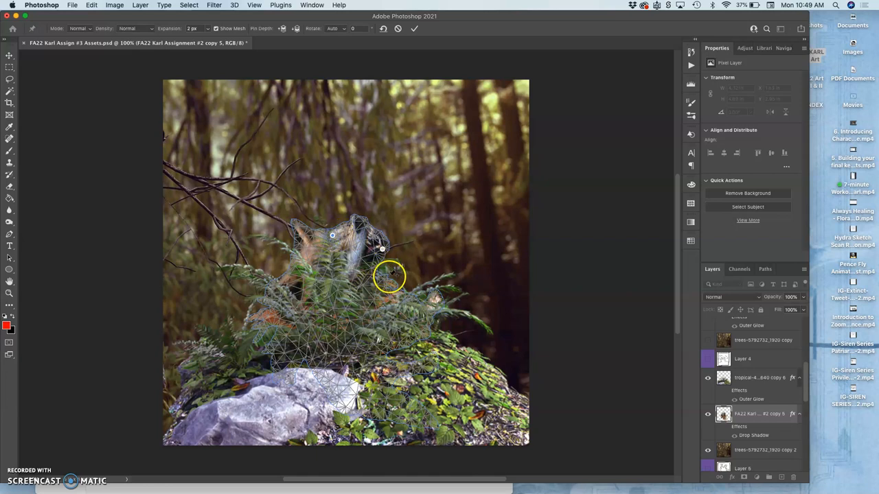
{"action": "mouse_move", "coordinate": [354, 374]}
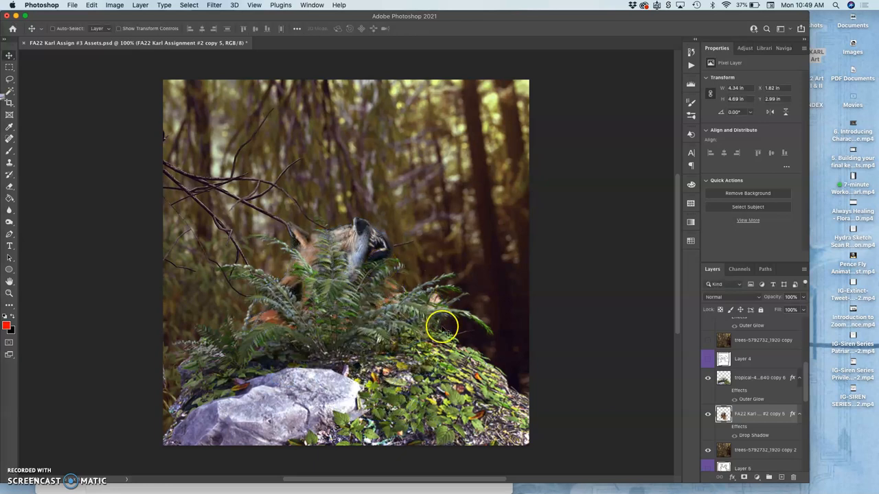
{"action": "left_click", "coordinate": [708, 359]}
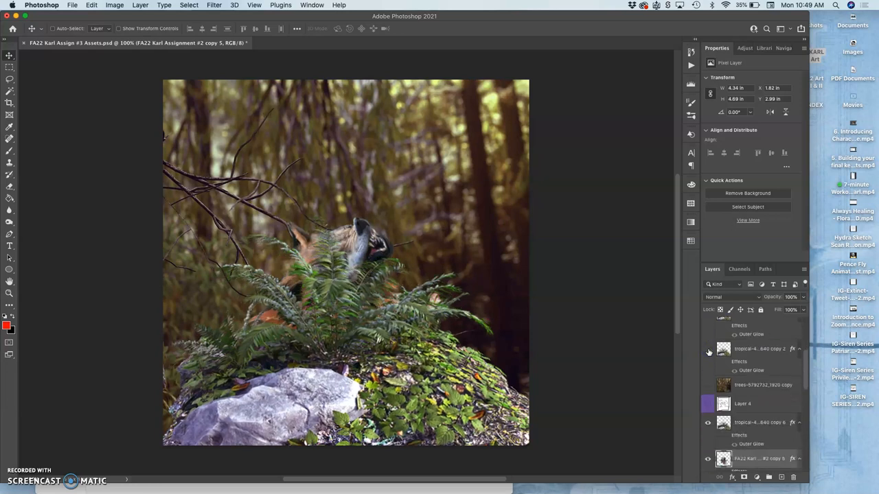
- Select FA22 Karl Assignment #2 copy 4 and hide the copy 5 wolf layer
{"action": "scroll", "scroll_direction": "down", "scroll_amount": 3}
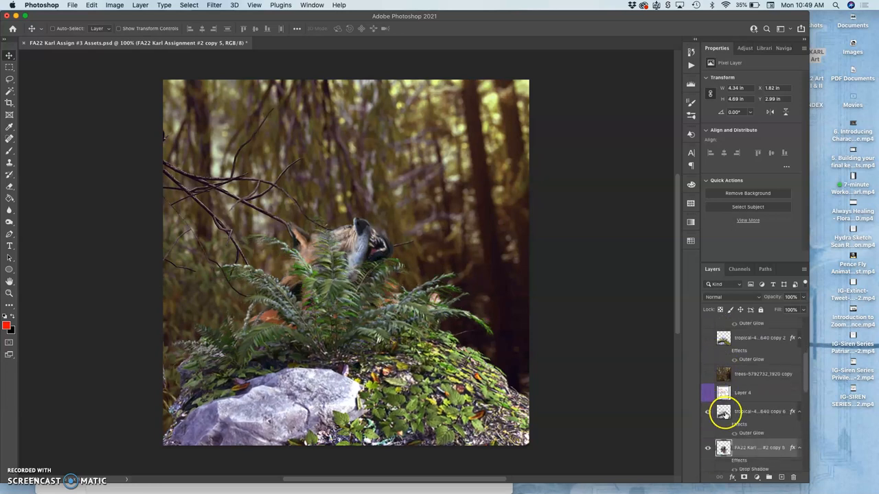
{"action": "left_click", "coordinate": [708, 397]}
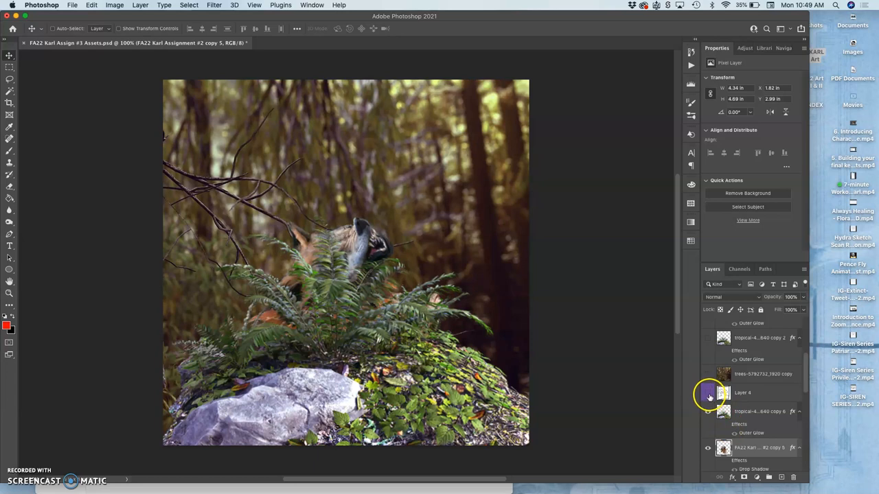
{"action": "left_click", "coordinate": [707, 393]}
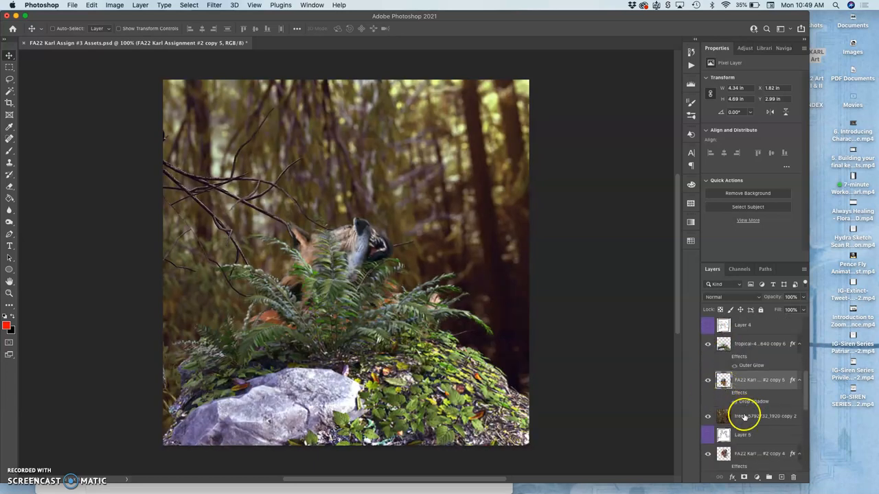
{"action": "left_click", "coordinate": [763, 416]}
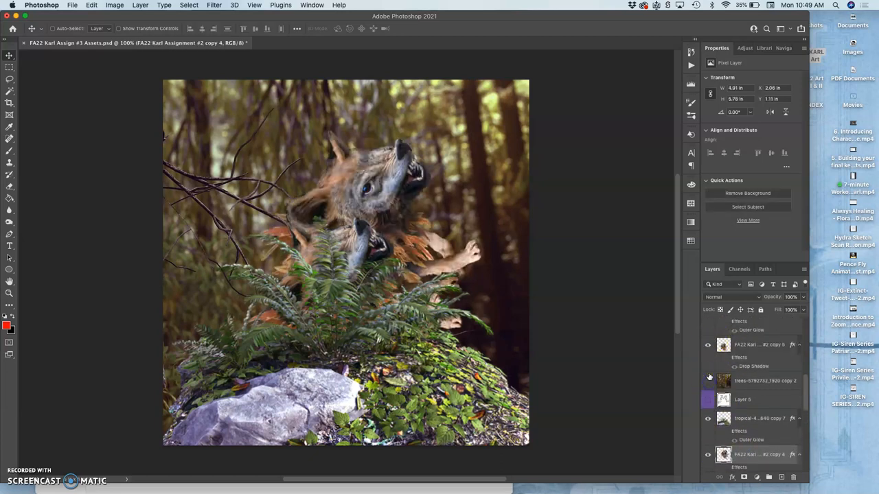
{"action": "left_click", "coordinate": [707, 344]}
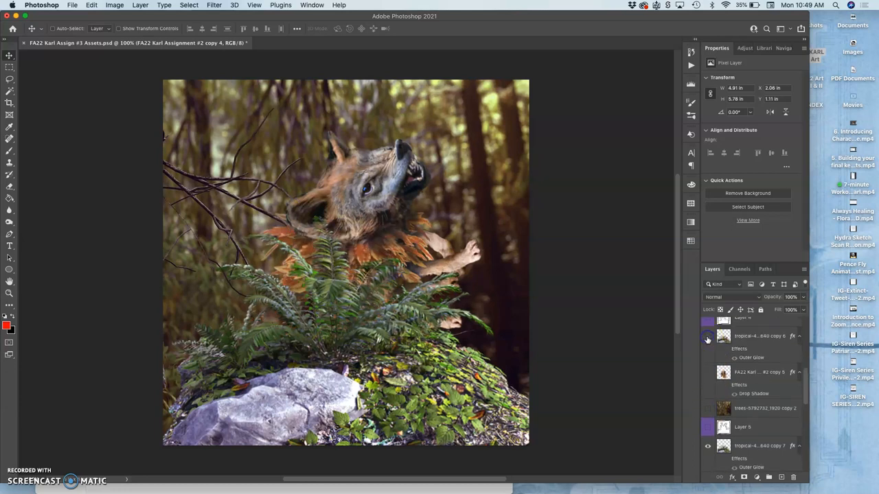
{"action": "scroll", "scroll_direction": "down", "scroll_amount": 3}
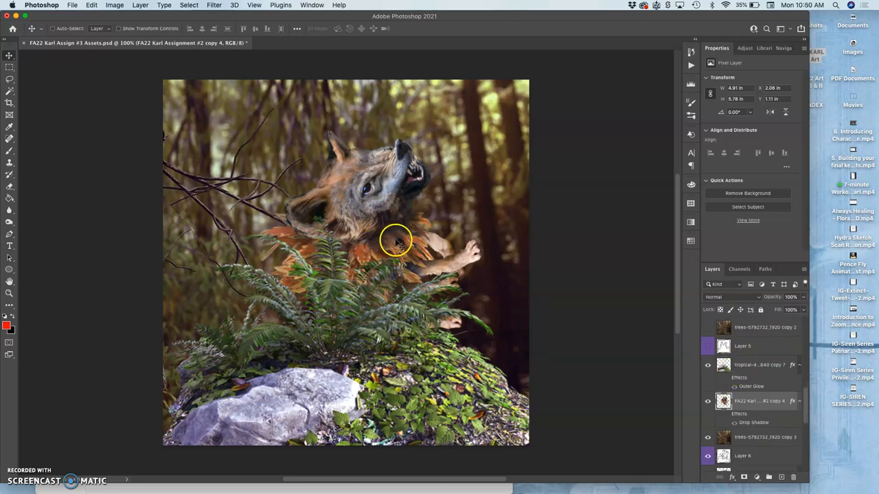
{"action": "mouse_move", "coordinate": [405, 227]}
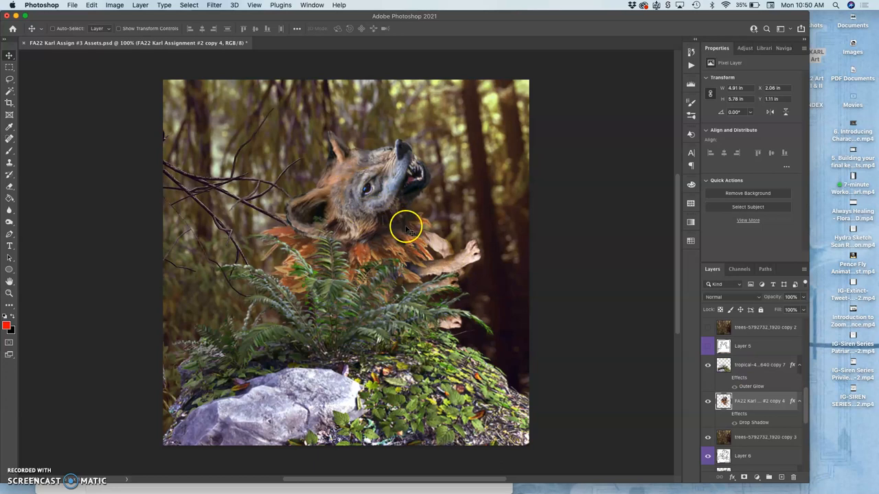
- Set the Eraser to a Hard Round Pressure Size tip at 100% opacity for the protruding edges
{"action": "scroll", "scroll_direction": "down", "scroll_amount": 3}
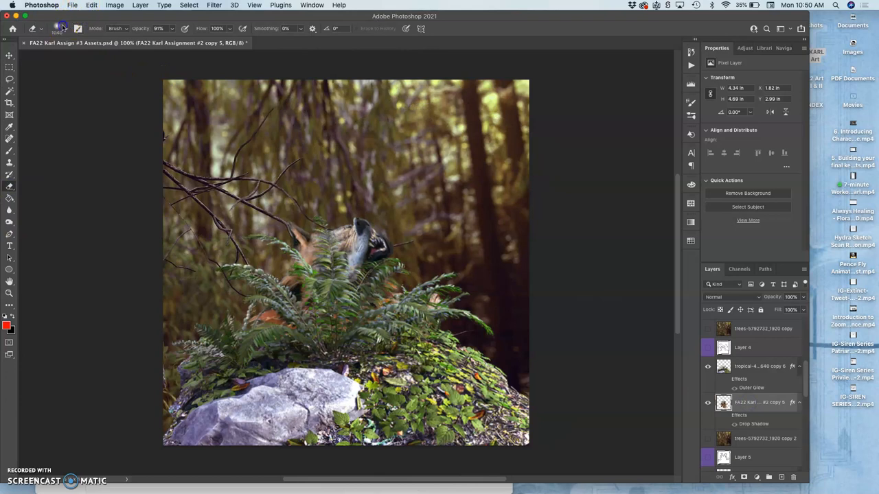
{"action": "left_click", "coordinate": [58, 28]}
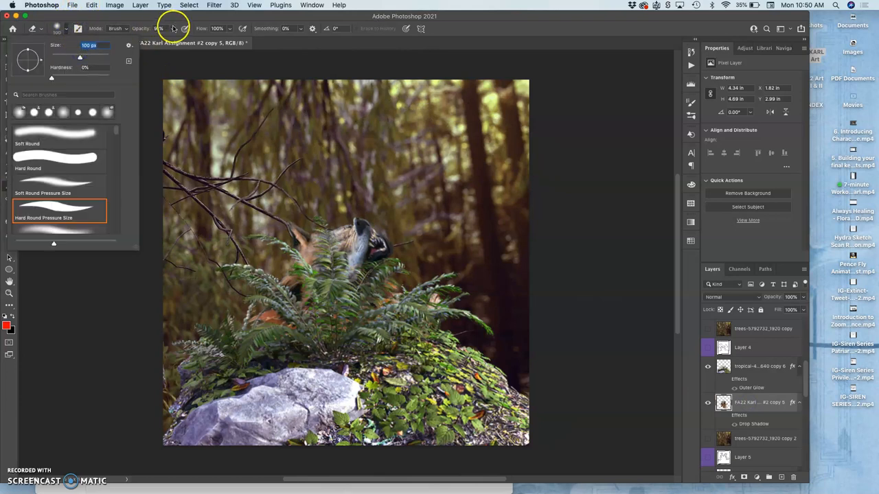
{"action": "left_click", "coordinate": [174, 29]}
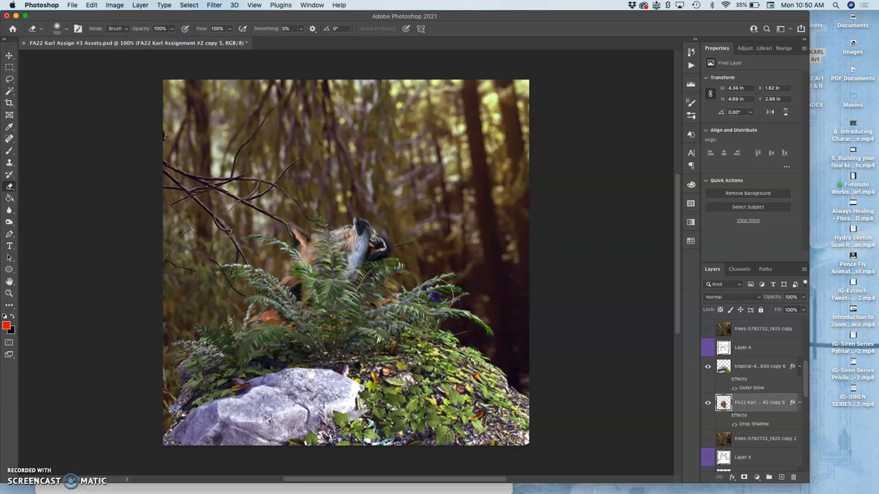
{"action": "mouse_move", "coordinate": [495, 388]}
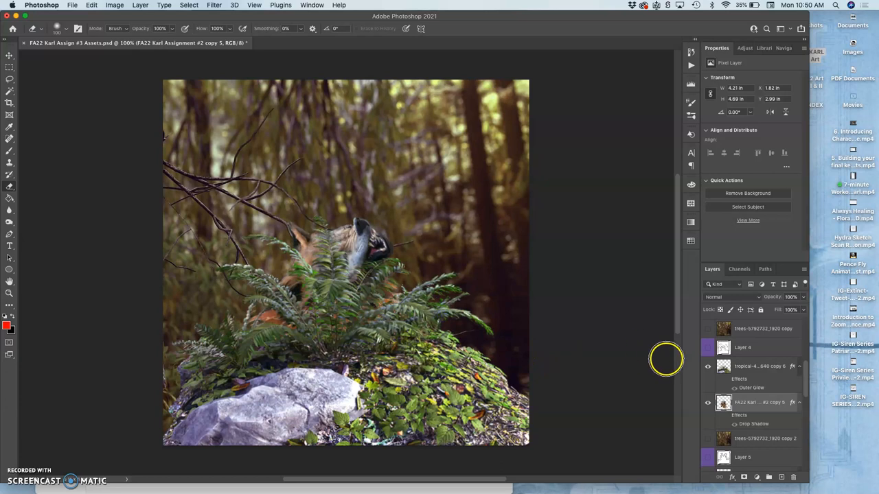
{"action": "scroll", "scroll_direction": "down", "scroll_amount": 3}
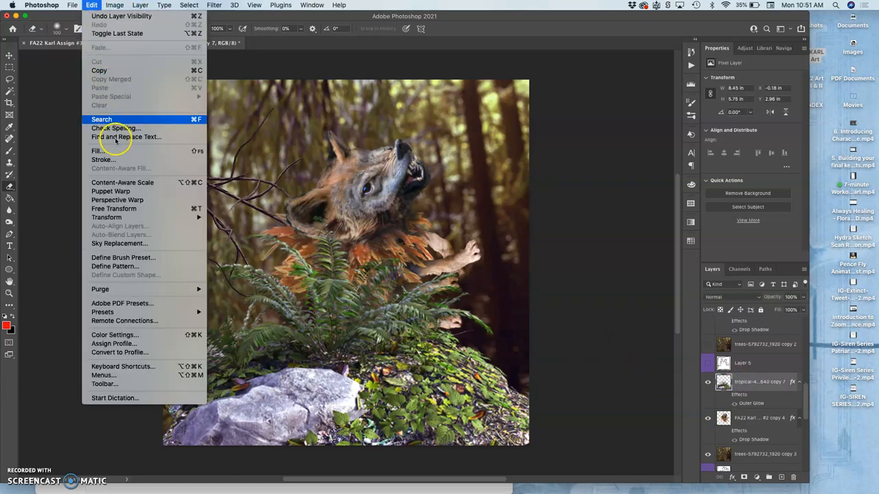
- Apply Puppet Warp to the fern layer and drag the left fronds into a new shape
{"action": "left_click", "coordinate": [111, 191]}
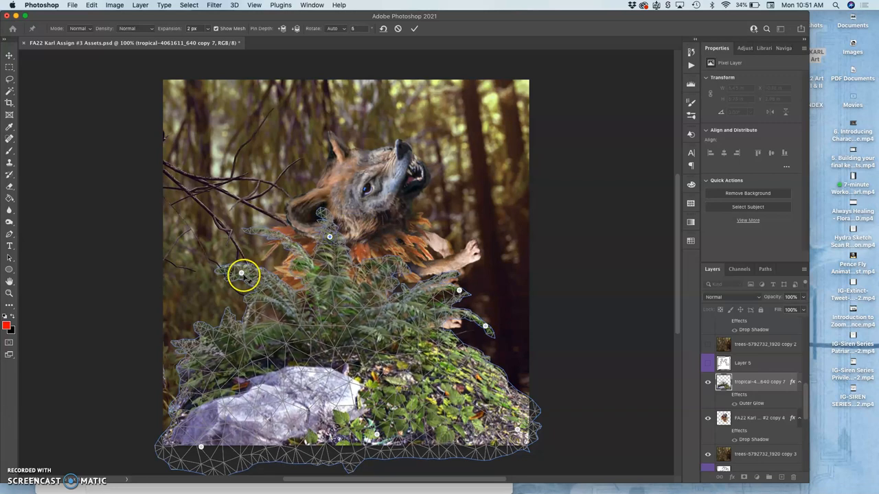
{"action": "left_click_drag", "start_coordinate": [243, 275], "coordinate": [247, 267]}
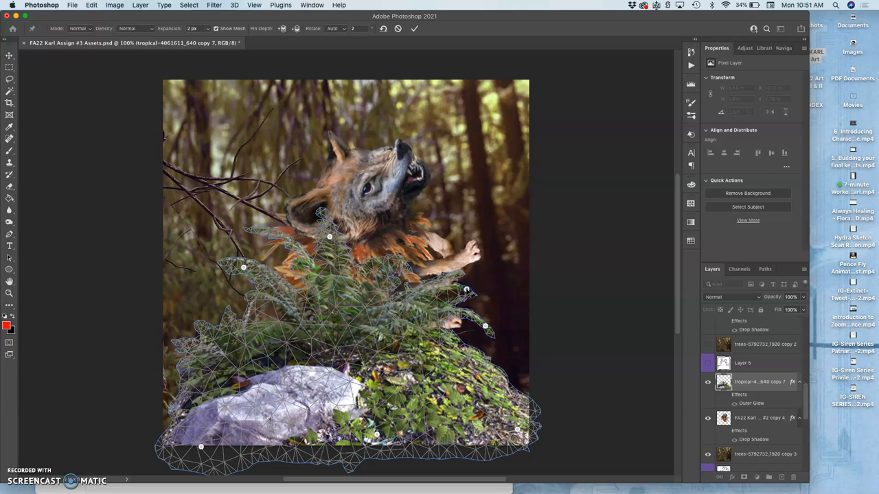
{"action": "mouse_move", "coordinate": [486, 326]}
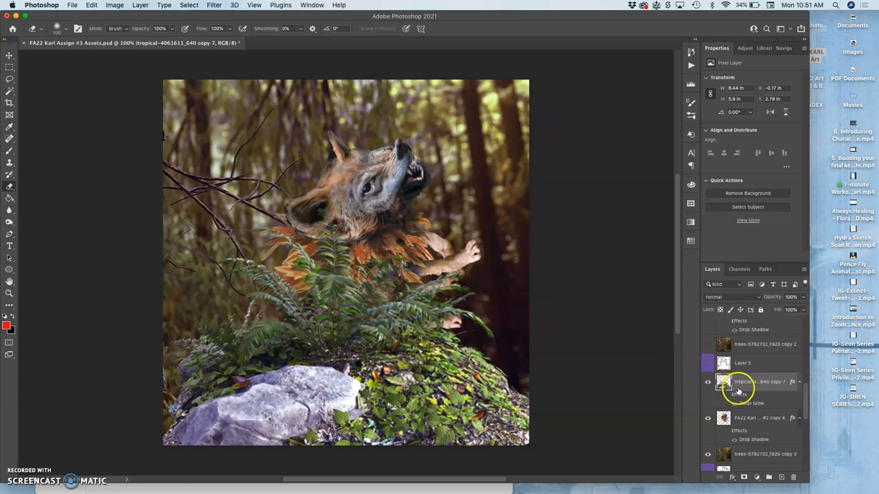
{"action": "mouse_move", "coordinate": [743, 453]}
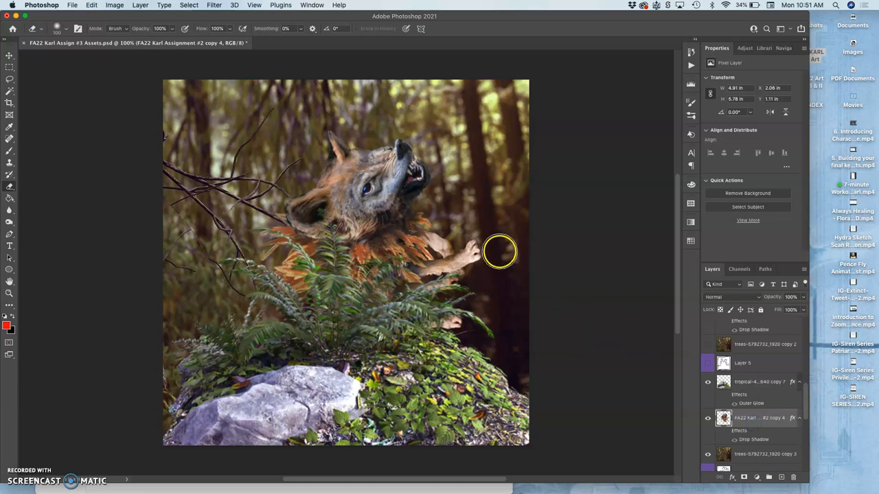
{"action": "mouse_move", "coordinate": [473, 240]}
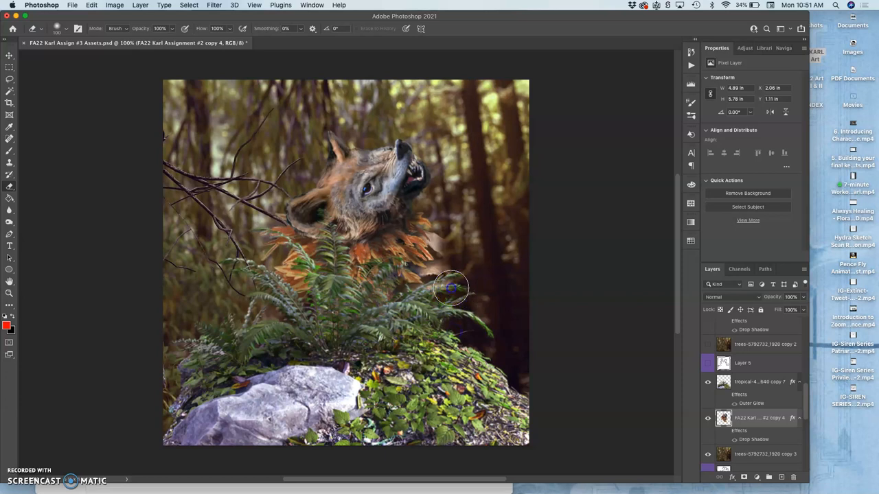
{"action": "mouse_move", "coordinate": [150, 101]}
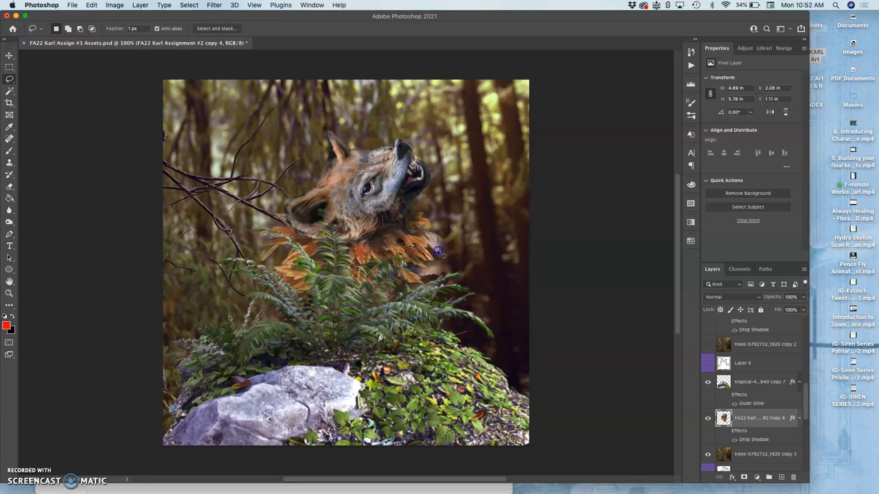
{"action": "mouse_move", "coordinate": [432, 267]}
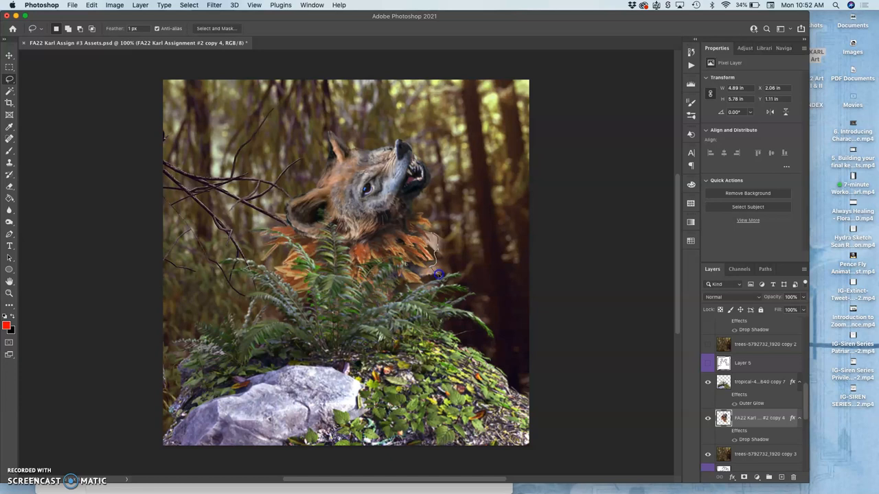
- Lasso the leftover paw beside the ferns, then hide the lower wolf copy
{"action": "left_click_drag", "start_coordinate": [439, 277], "coordinate": [467, 206]}
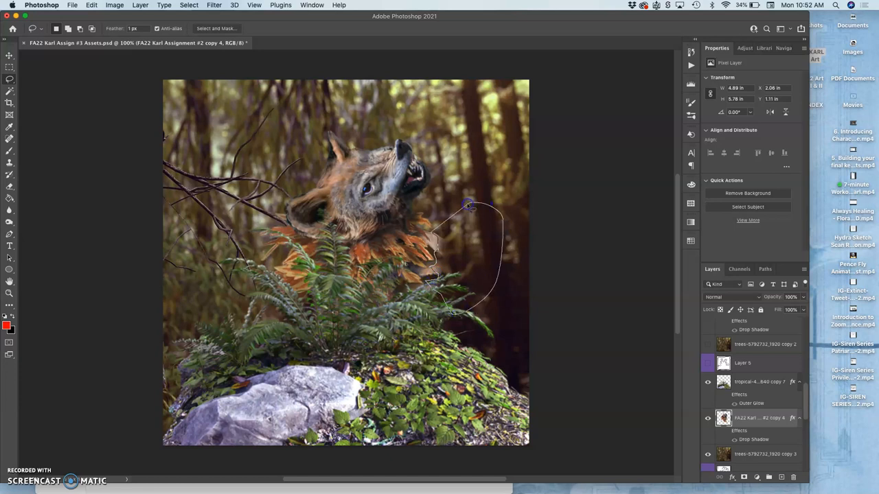
{"action": "left_click", "coordinate": [469, 205]}
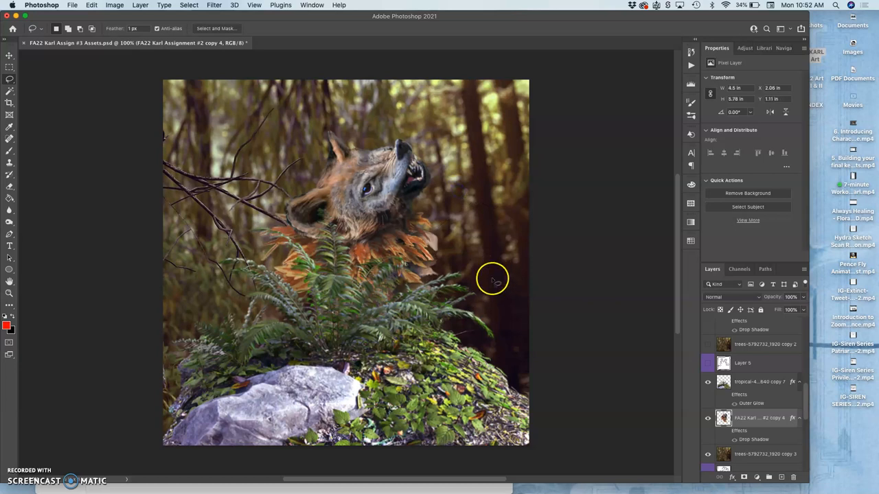
{"action": "mouse_move", "coordinate": [602, 356]}
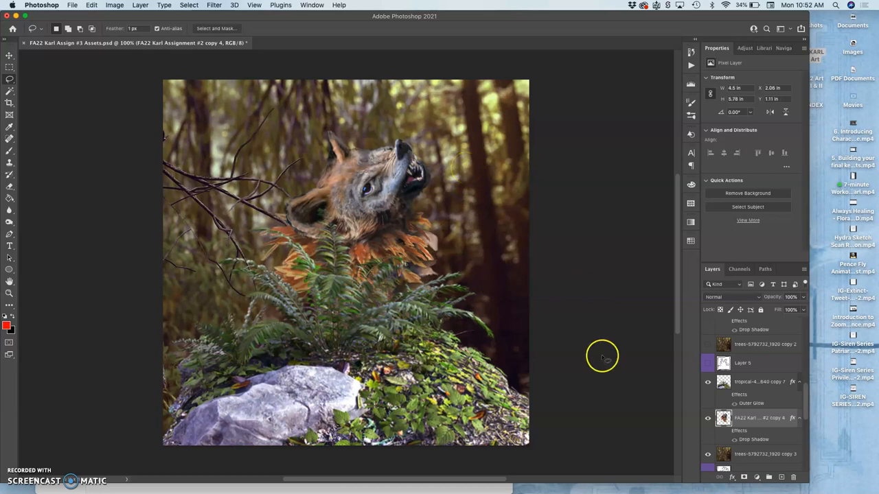
{"action": "mouse_move", "coordinate": [675, 396]}
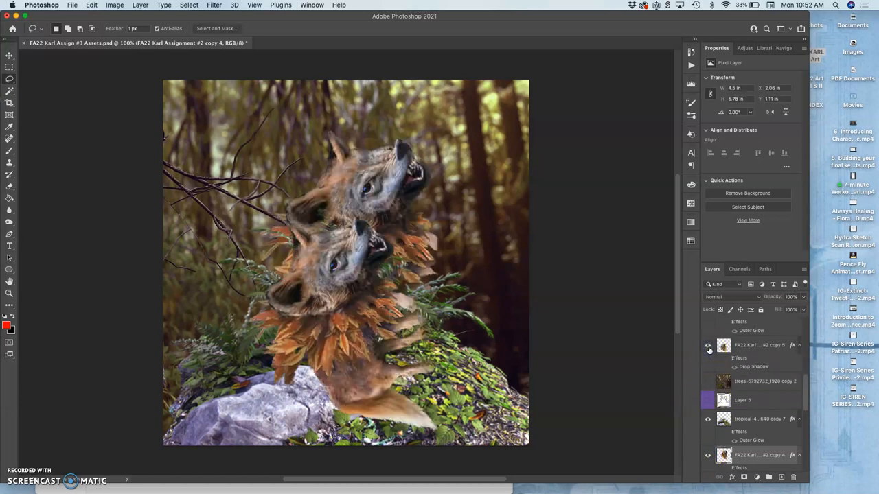
{"action": "left_click", "coordinate": [708, 346]}
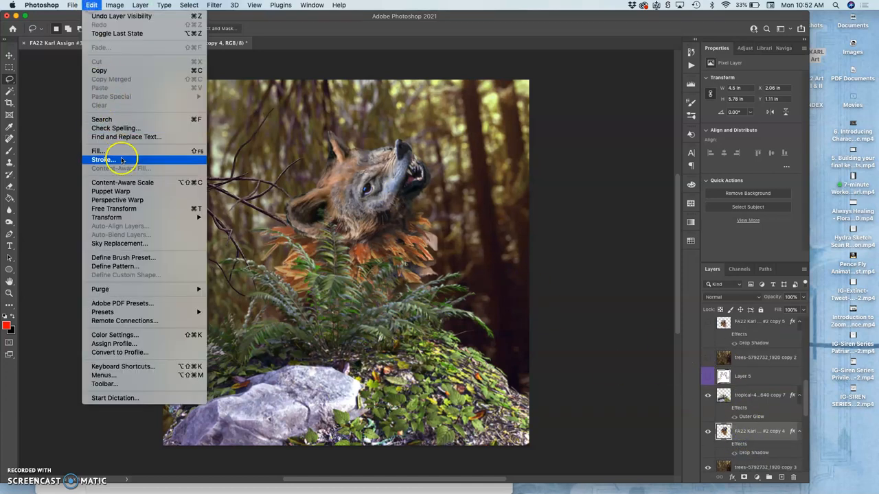
- Puppet-warp the wolf layer to tilt its head higher, commit, and select trees copy 3
{"action": "left_click", "coordinate": [111, 190]}
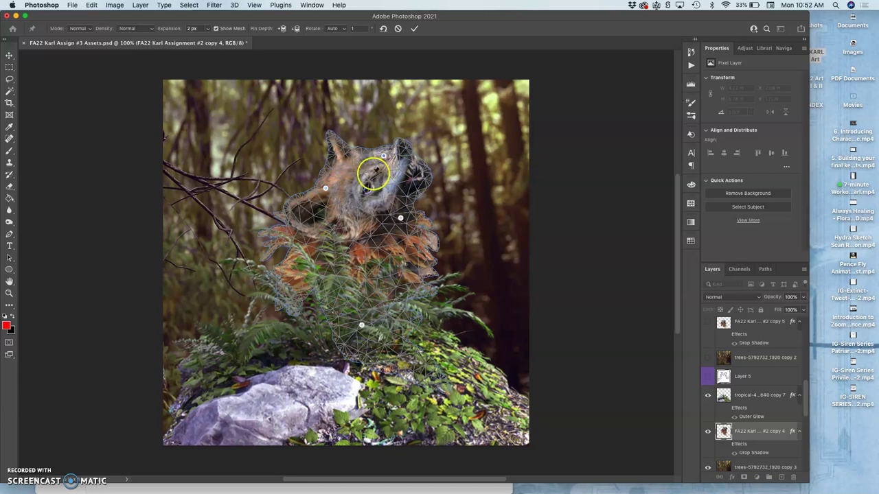
{"action": "mouse_move", "coordinate": [364, 192]}
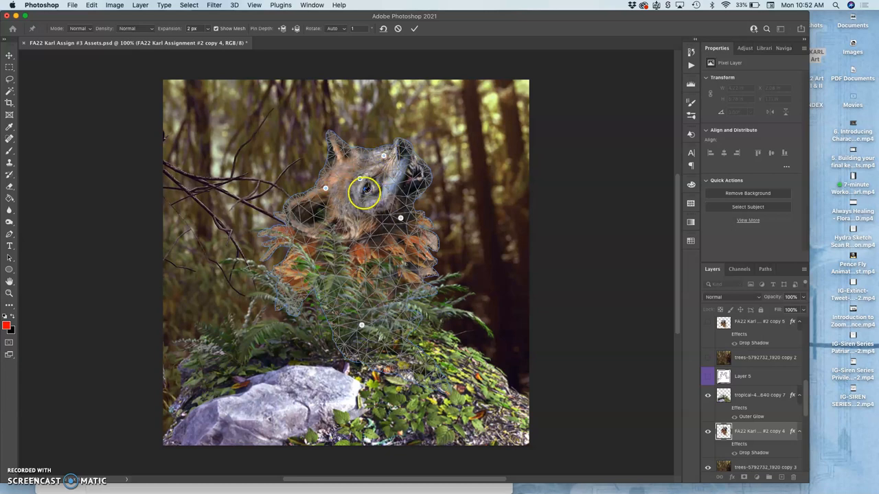
{"action": "left_click_drag", "start_coordinate": [364, 192], "coordinate": [355, 177]}
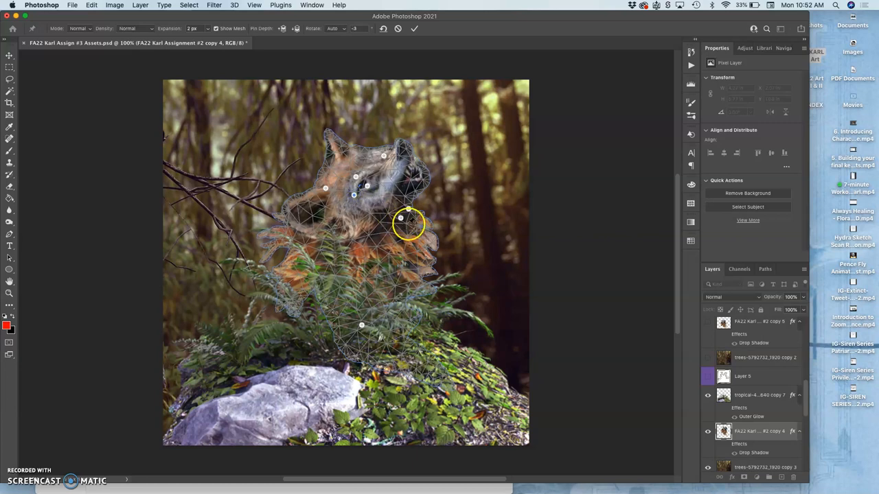
{"action": "left_click", "coordinate": [414, 28]}
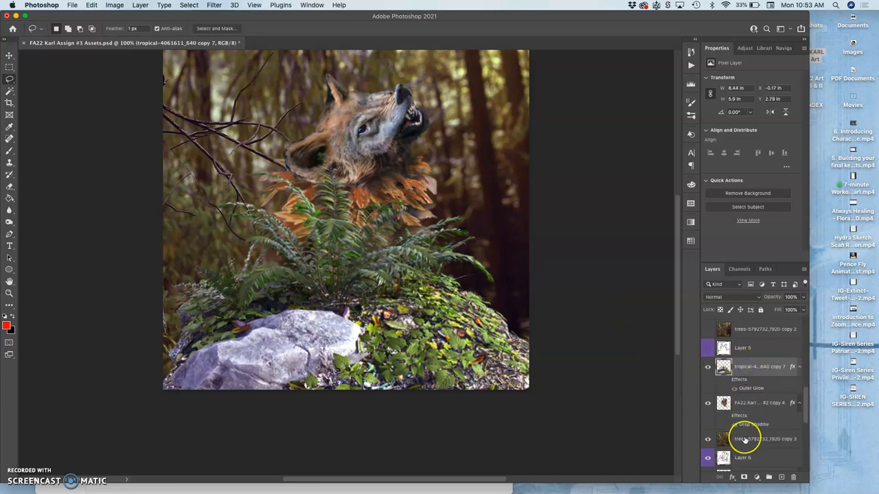
{"action": "left_click", "coordinate": [746, 439]}
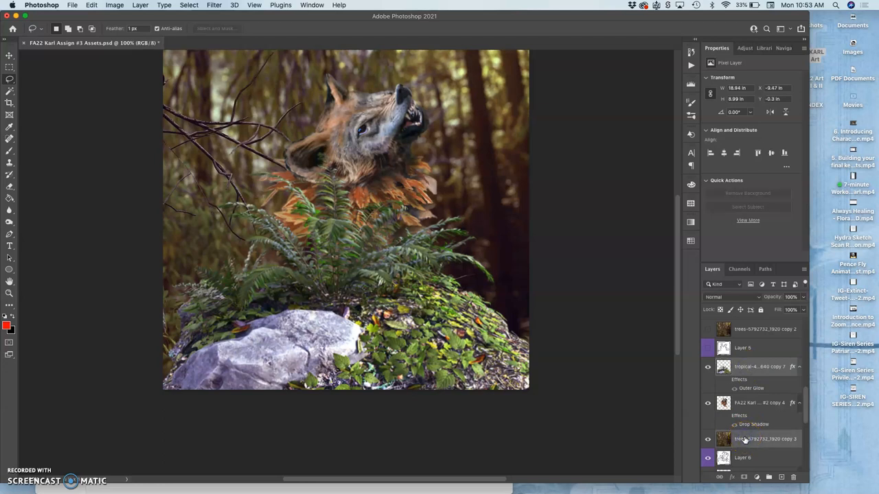
{"action": "mouse_move", "coordinate": [745, 440]}
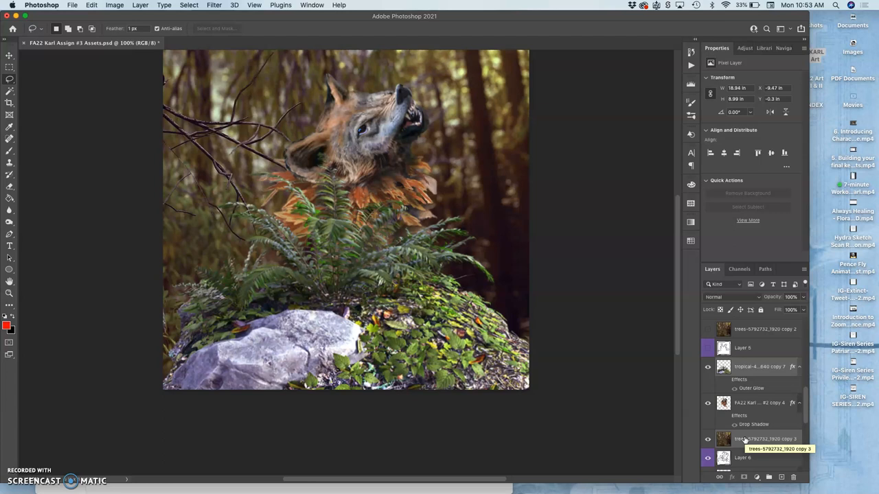
{"action": "mouse_move", "coordinate": [745, 440]}
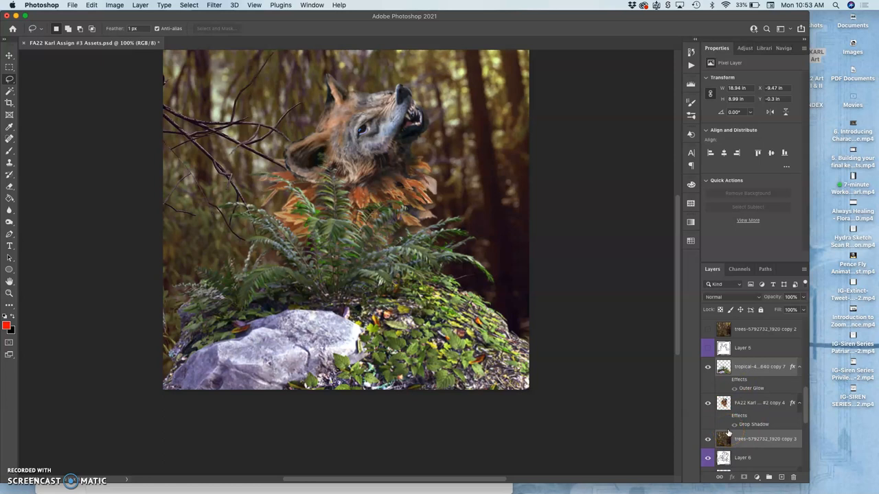
{"action": "mouse_move", "coordinate": [520, 268]}
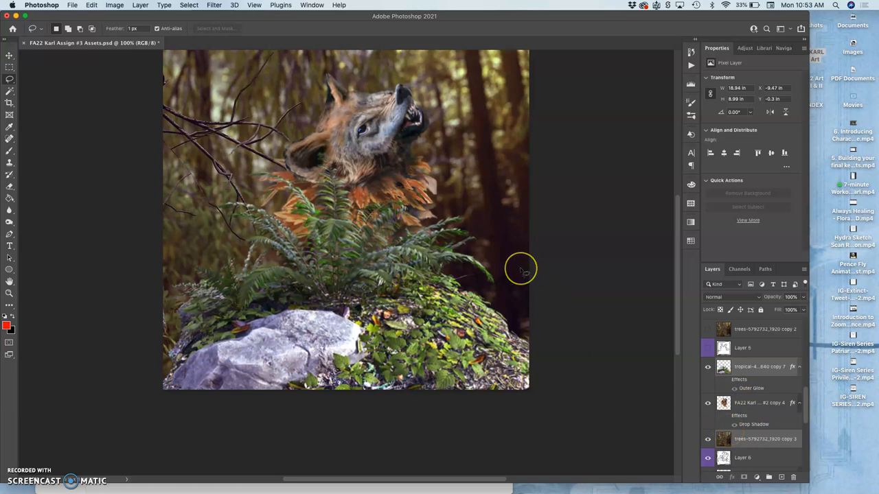
{"action": "mouse_move", "coordinate": [520, 268]}
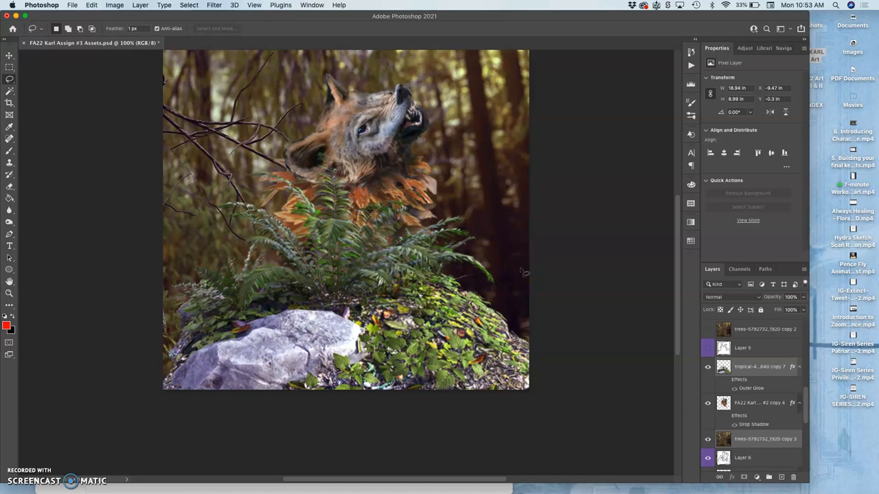
- Select trees copy 3, hide the current wolf frame, and show and select the next fern layer
{"action": "scroll", "scroll_direction": "down", "scroll_amount": 3}
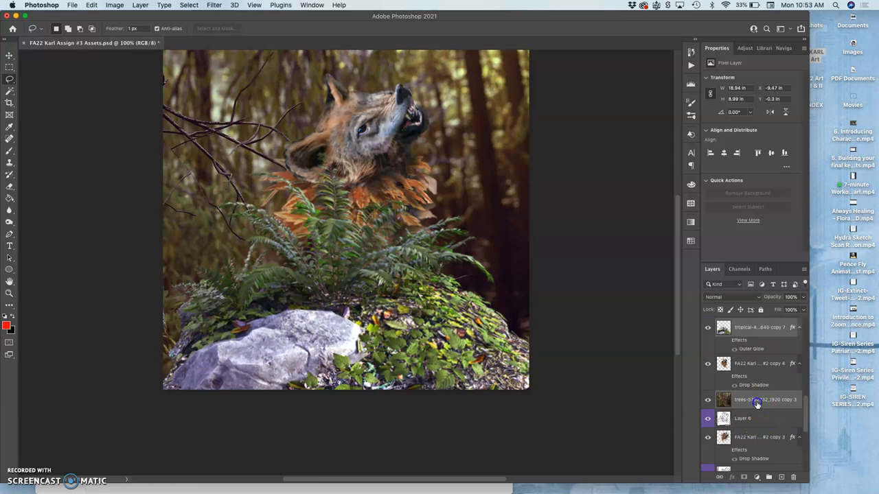
{"action": "left_click", "coordinate": [765, 399]}
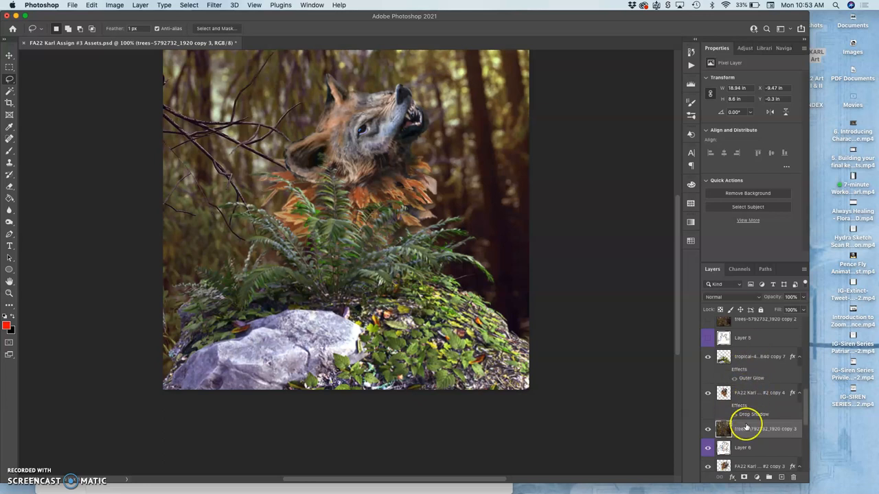
{"action": "scroll", "scroll_direction": "down", "scroll_amount": 3}
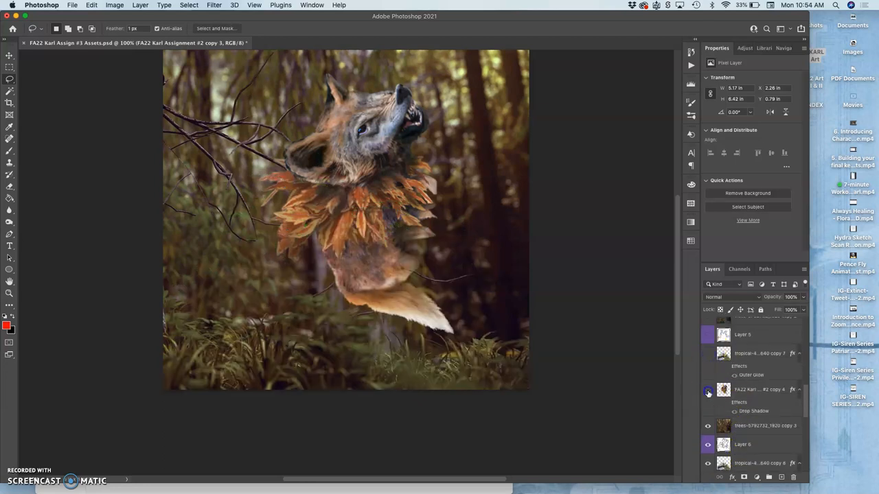
{"action": "left_click", "coordinate": [708, 444]}
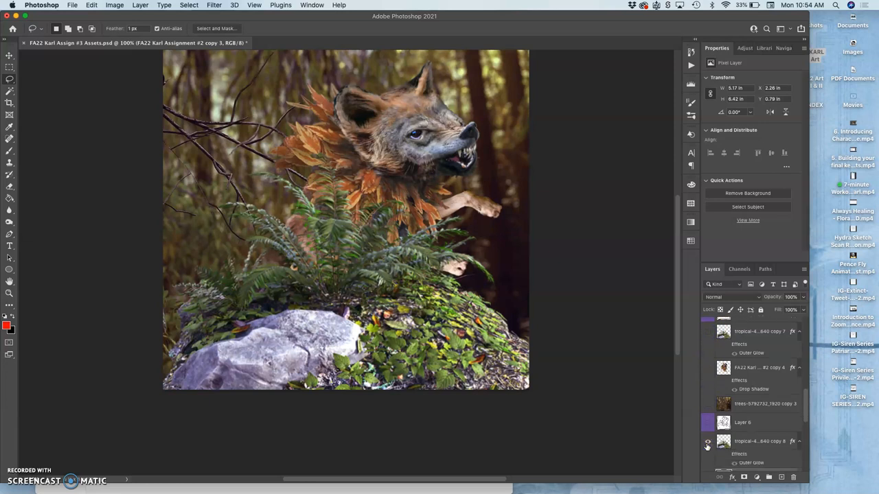
{"action": "left_click", "coordinate": [708, 441]}
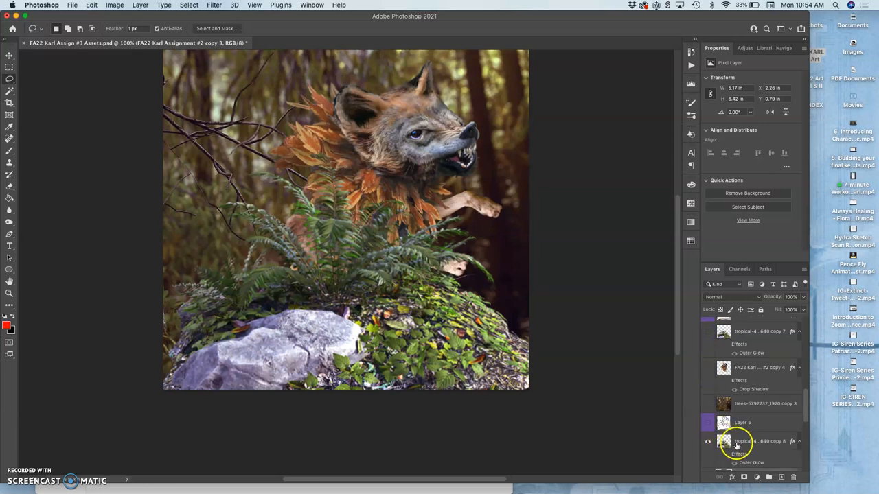
{"action": "left_click", "coordinate": [755, 441]}
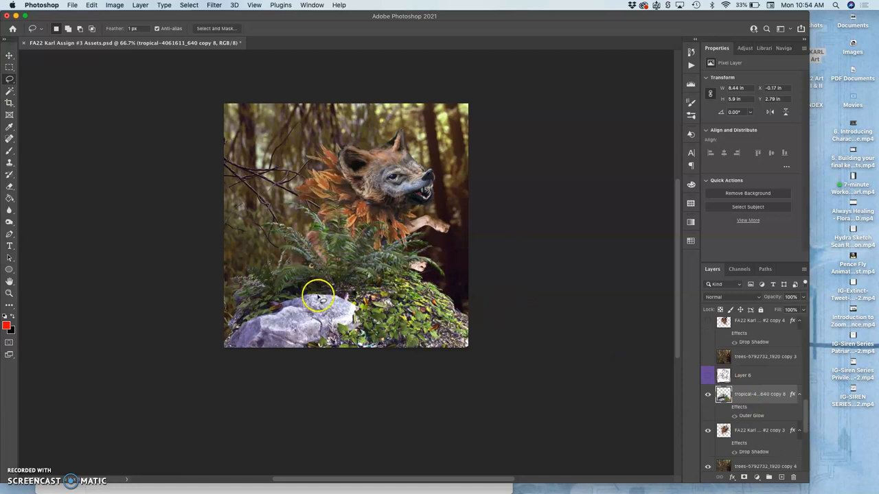
{"action": "mouse_move", "coordinate": [115, 26]}
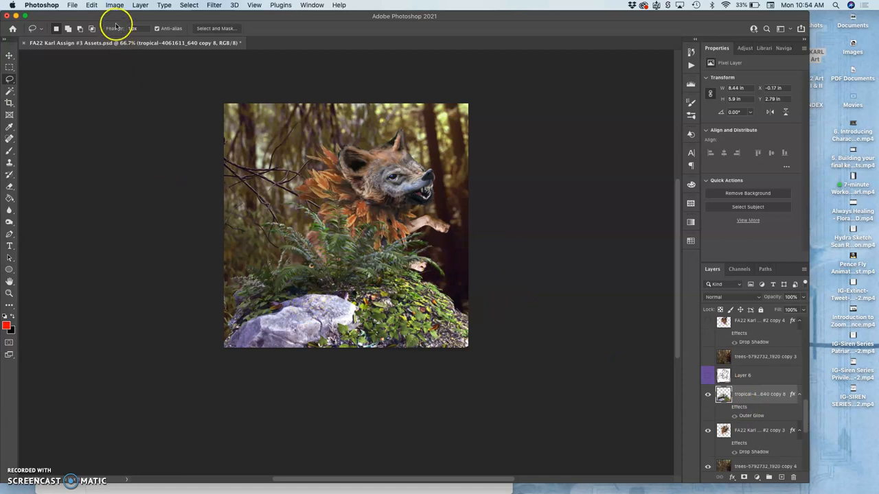
- Puppet-warp fern copy 8, pushing the upper left fronds outward, and commit the warp
{"action": "left_click", "coordinate": [91, 4]}
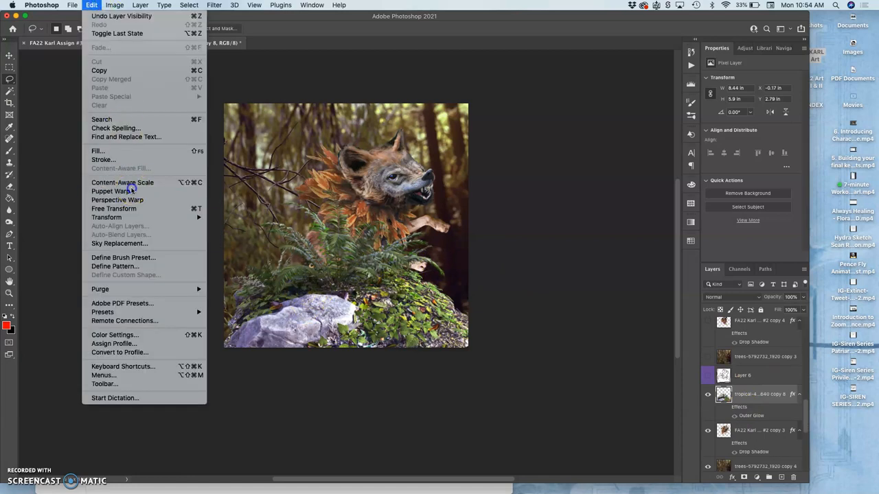
{"action": "left_click", "coordinate": [113, 190]}
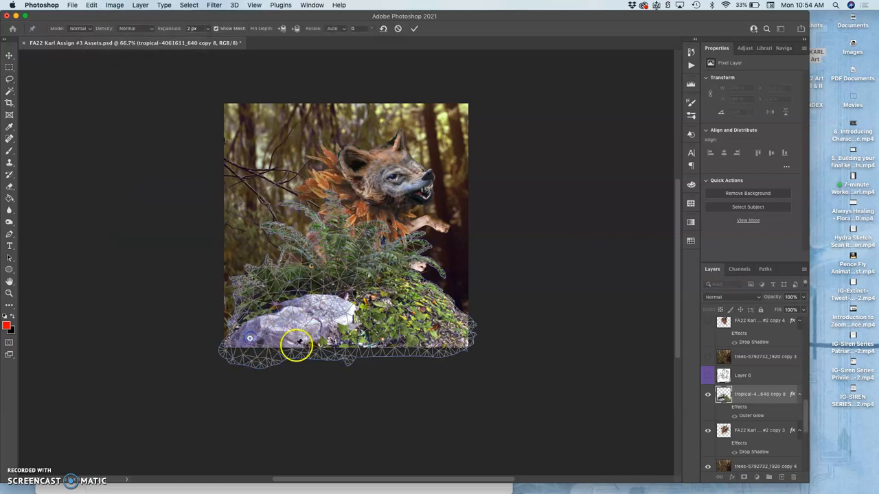
{"action": "mouse_move", "coordinate": [330, 268]}
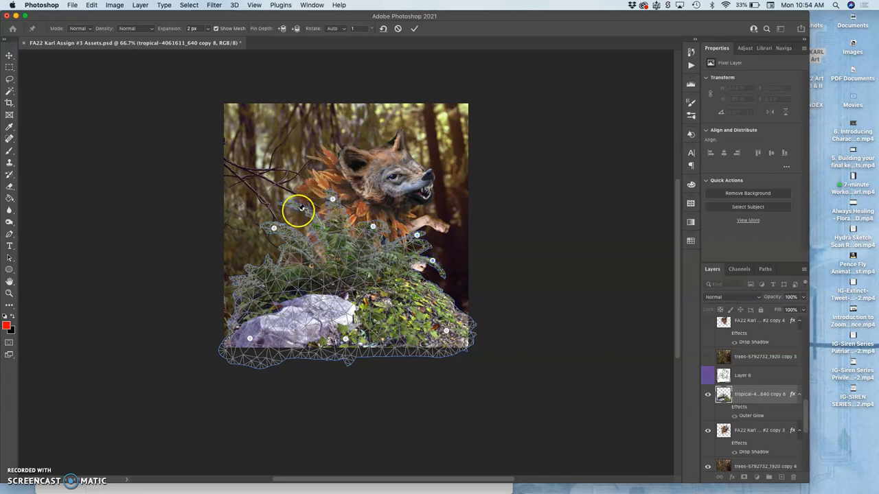
{"action": "left_click_drag", "start_coordinate": [299, 209], "coordinate": [269, 218]}
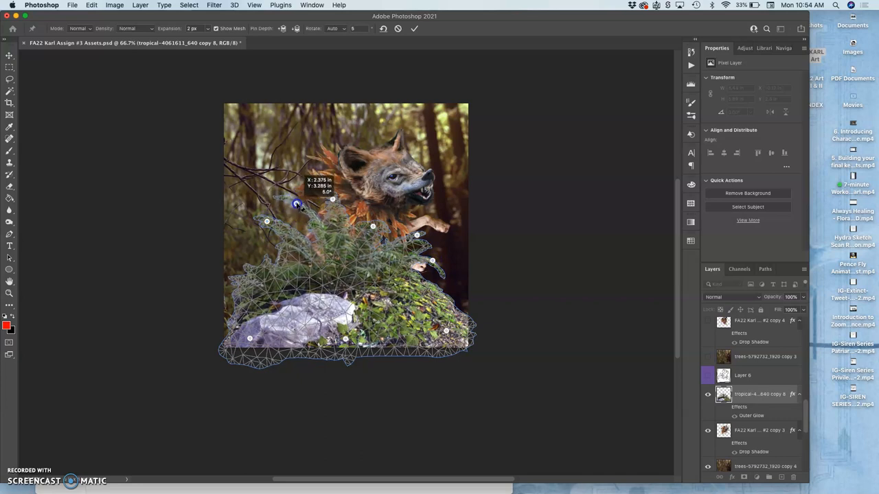
{"action": "left_click_drag", "start_coordinate": [297, 204], "coordinate": [327, 191]}
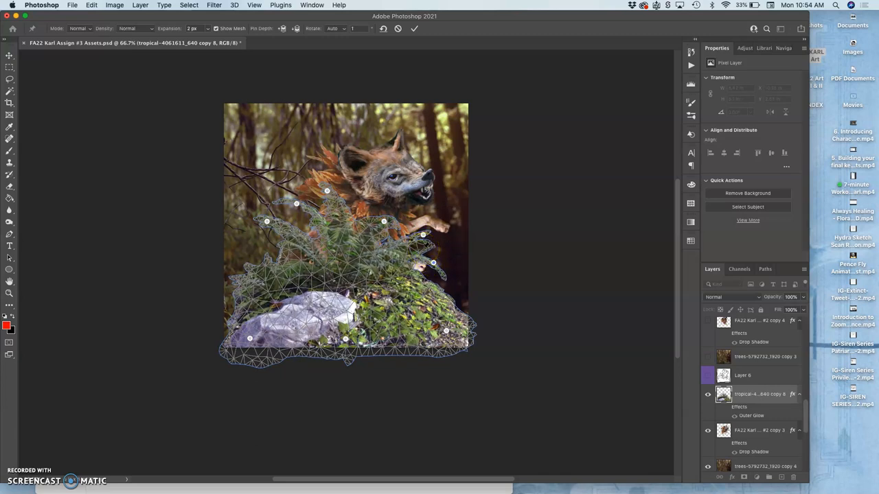
{"action": "left_click", "coordinate": [414, 28]}
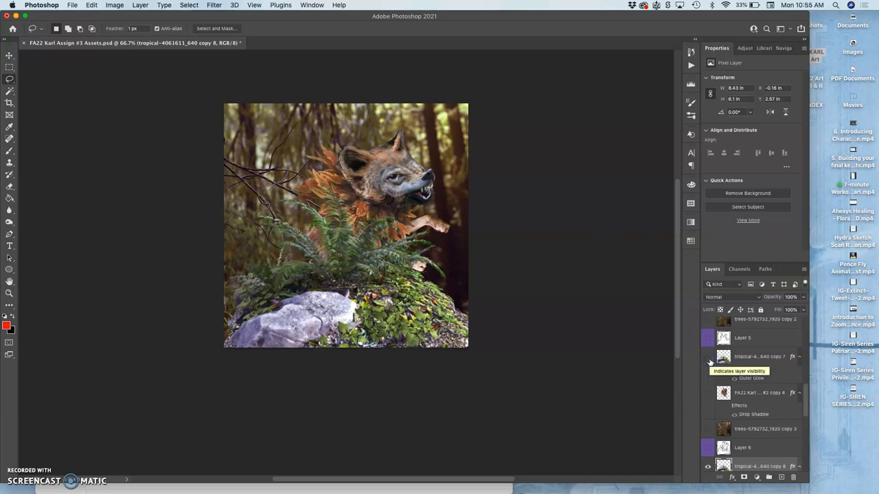
- Toggle the earlier fern layer and revert History to just before the Puppet Warp
{"action": "left_click", "coordinate": [708, 359]}
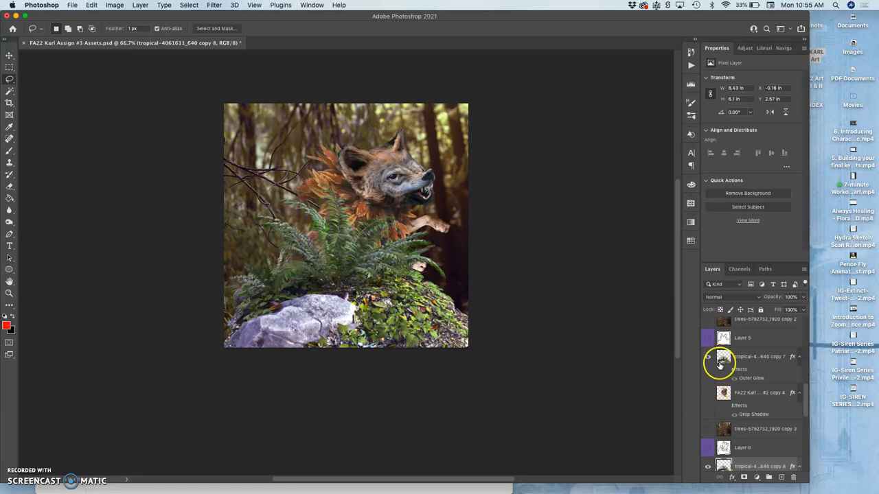
{"action": "left_click", "coordinate": [708, 356]}
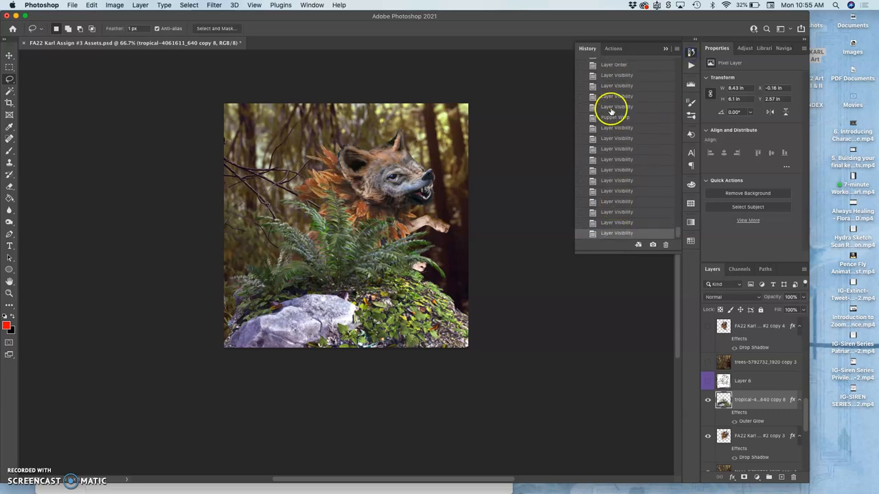
{"action": "left_click", "coordinate": [616, 106]}
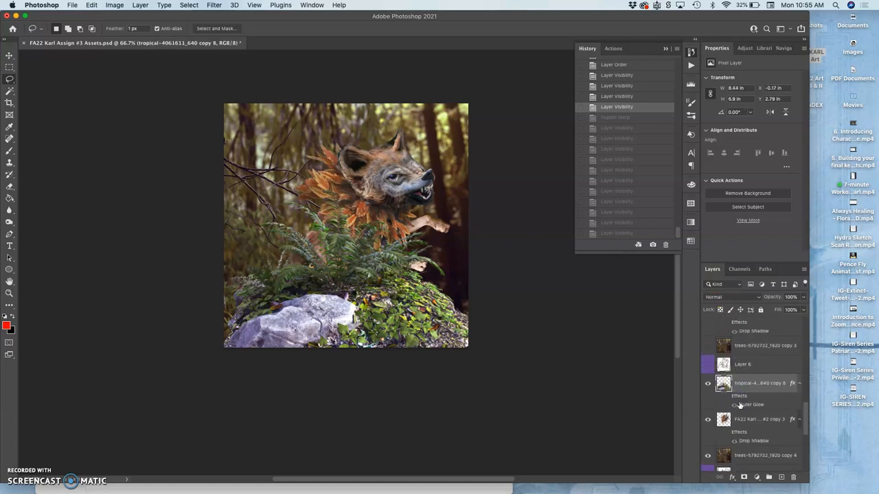
{"action": "left_click", "coordinate": [91, 5]}
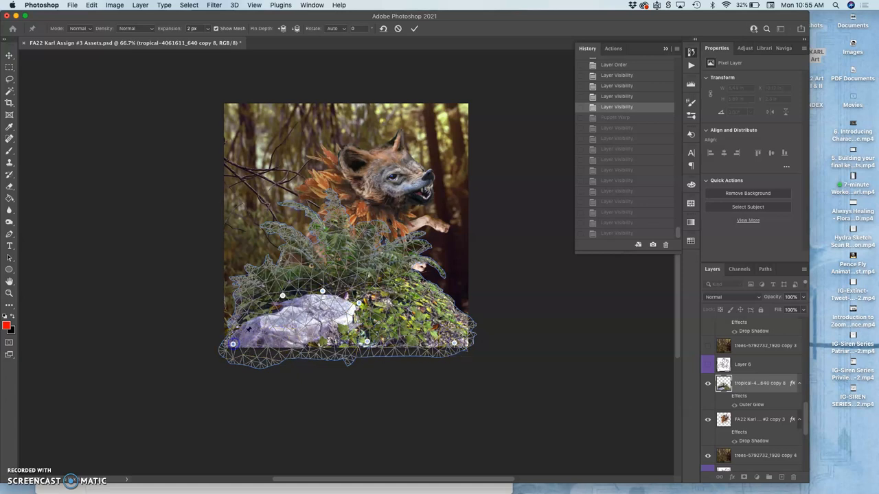
{"action": "mouse_move", "coordinate": [284, 250]}
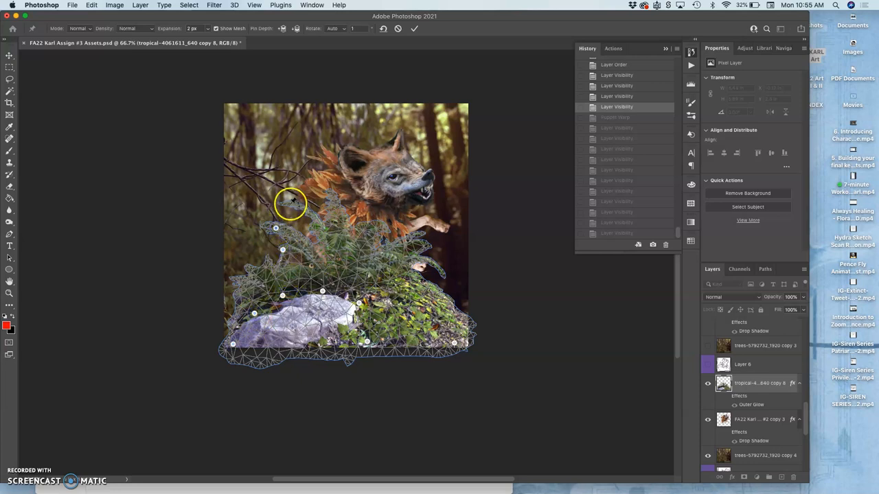
{"action": "mouse_move", "coordinate": [385, 216]}
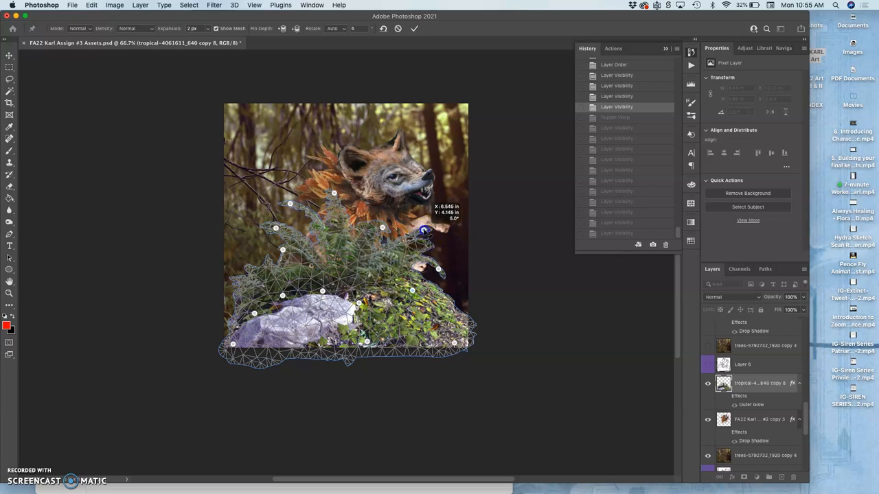
- Drag puppet pins to bend the fern copy 8 fronds toward the wolf's paw and snout
{"action": "left_click_drag", "start_coordinate": [424, 229], "coordinate": [440, 273]}
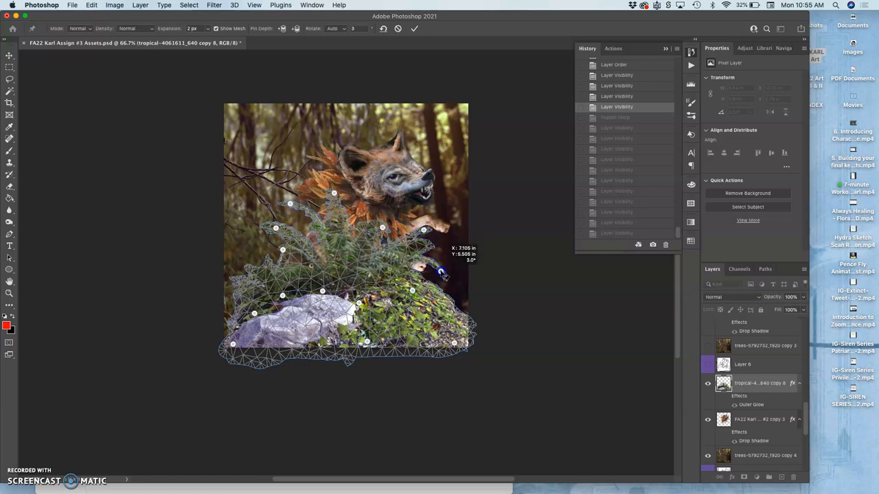
{"action": "left_click_drag", "start_coordinate": [442, 274], "coordinate": [425, 235]}
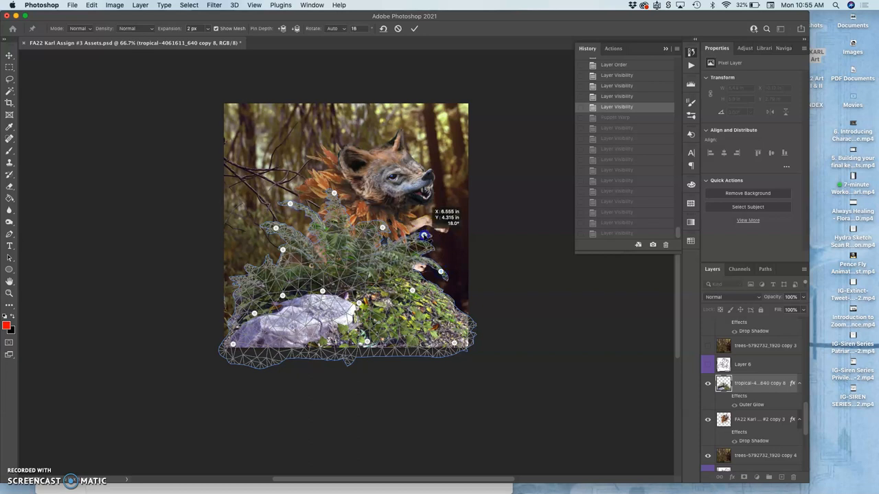
{"action": "left_click_drag", "start_coordinate": [425, 235], "coordinate": [389, 218]}
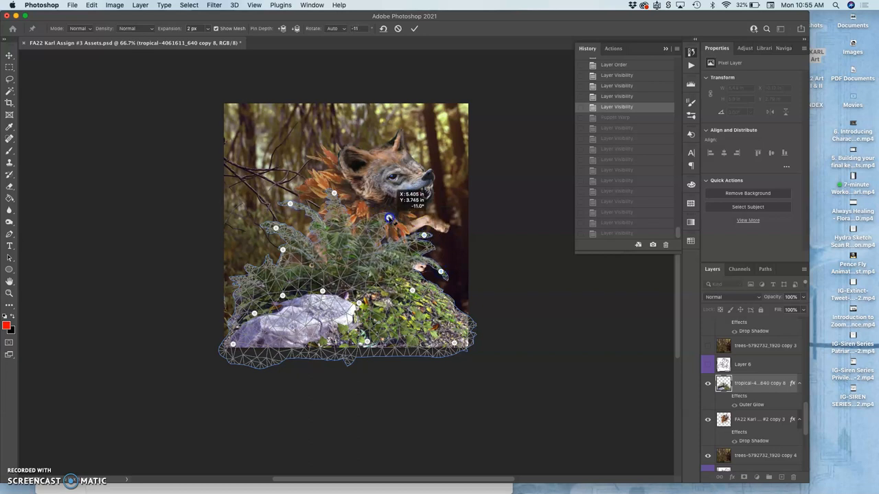
{"action": "left_click_drag", "start_coordinate": [389, 219], "coordinate": [333, 194]}
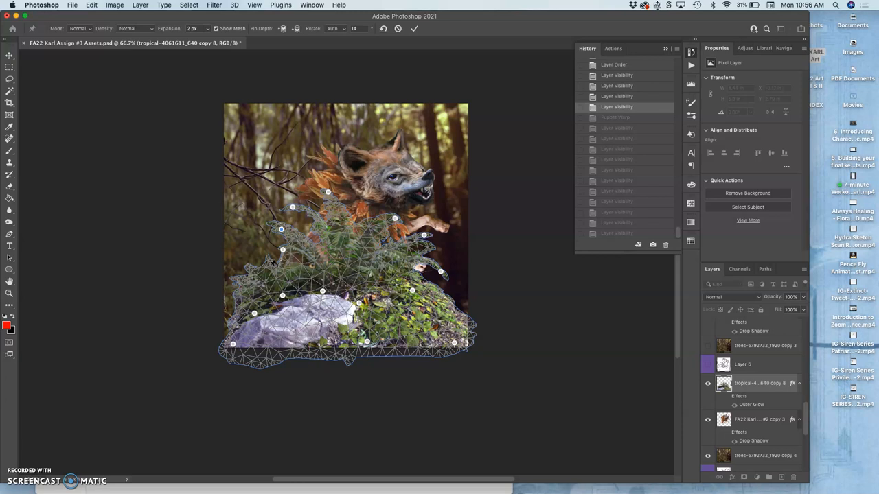
{"action": "mouse_move", "coordinate": [261, 275]}
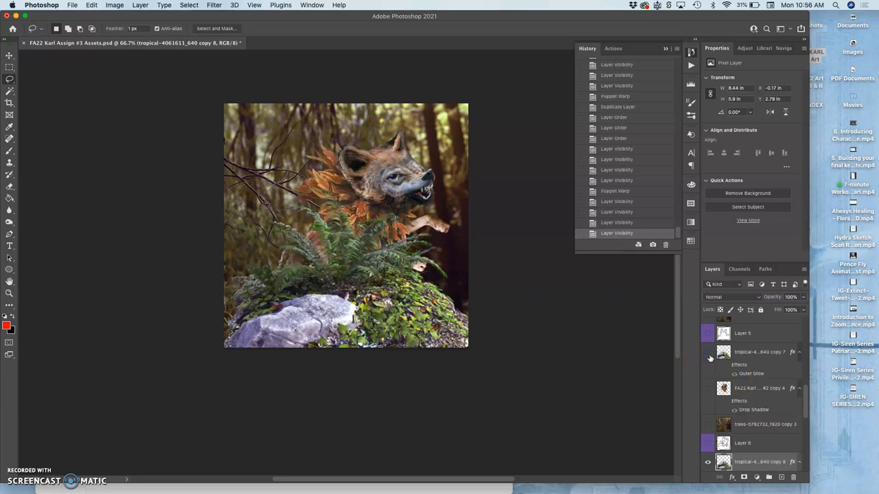
- Select the FA22 copy 3 layer and erase wolf pixels showing beside the ferns
{"action": "scroll", "scroll_direction": "down", "scroll_amount": 3}
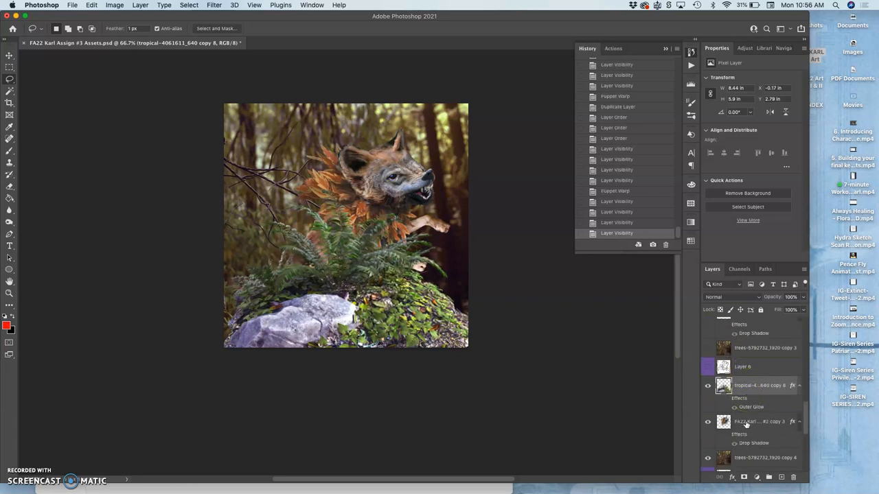
{"action": "left_click", "coordinate": [759, 411]}
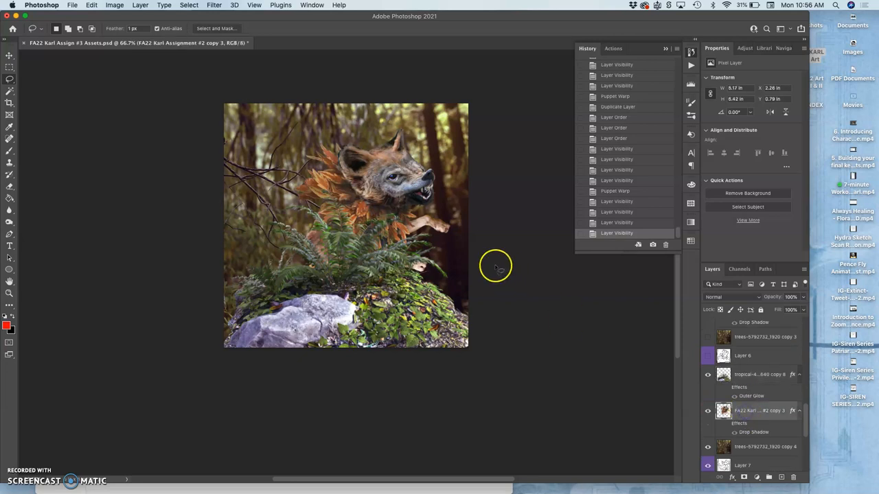
{"action": "mouse_move", "coordinate": [10, 180]}
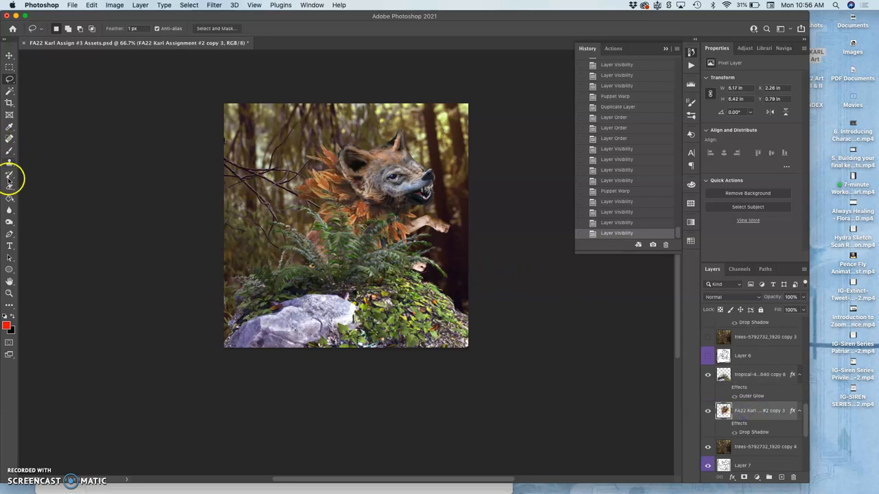
{"action": "left_click", "coordinate": [9, 177]}
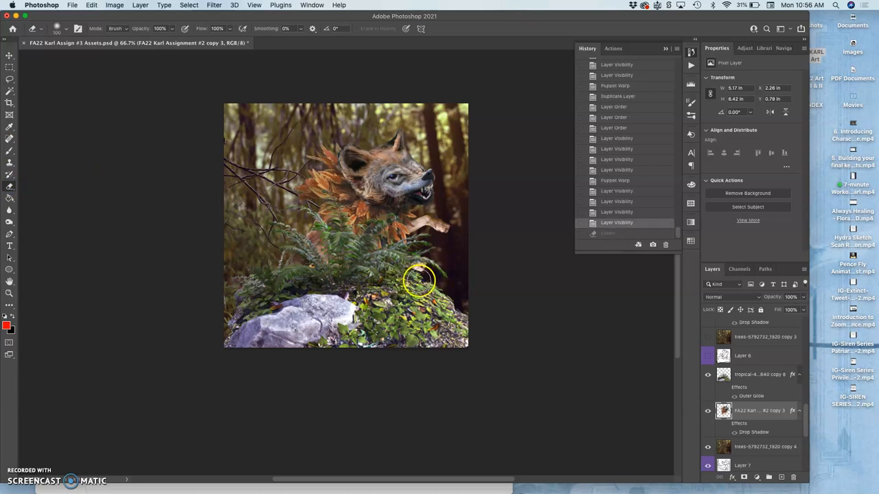
{"action": "left_click", "coordinate": [416, 278]}
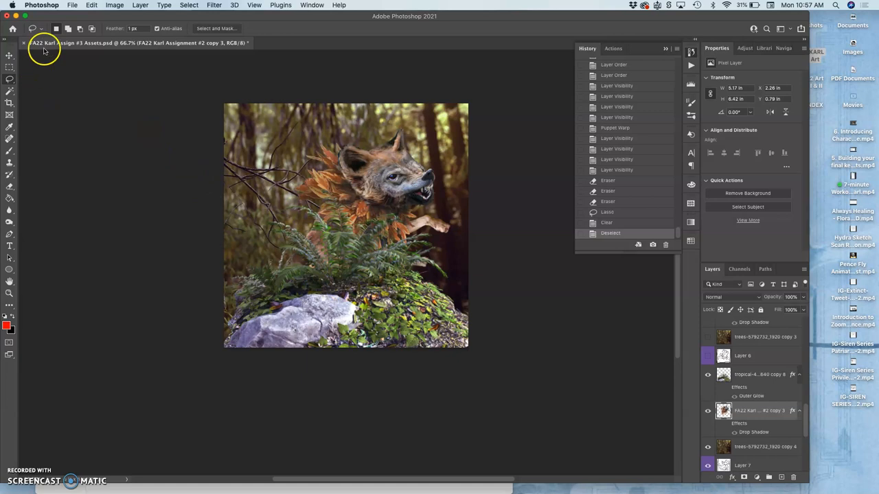
- Puppet-warp the wolf layer, shifting its body and tilting its head upward
{"action": "left_click", "coordinate": [92, 5]}
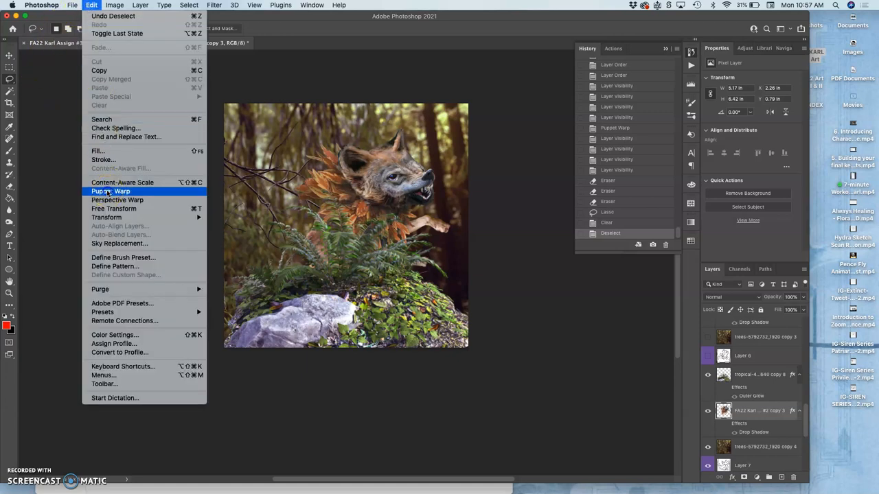
{"action": "left_click", "coordinate": [111, 191]}
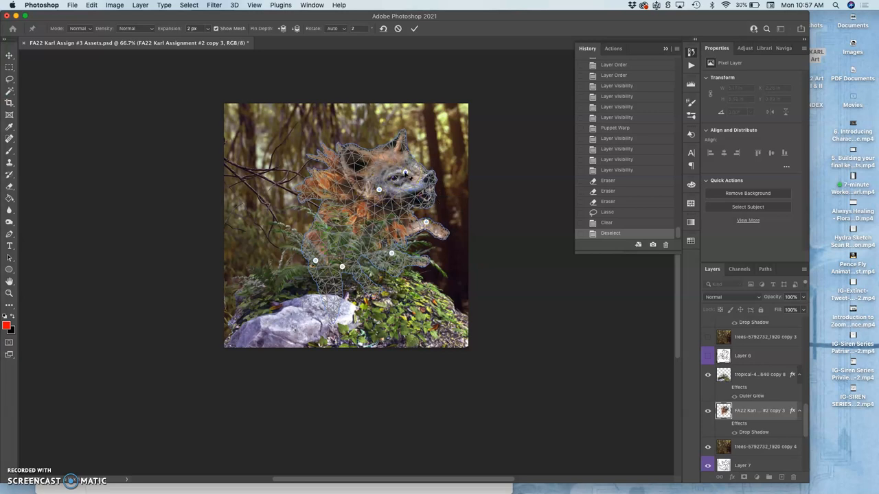
{"action": "left_click_drag", "start_coordinate": [405, 175], "coordinate": [400, 170]}
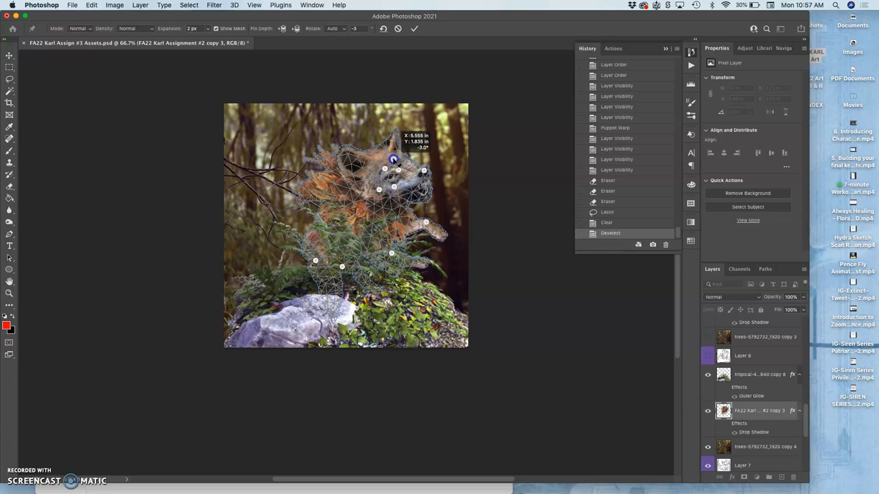
{"action": "left_click_drag", "start_coordinate": [394, 160], "coordinate": [385, 160]}
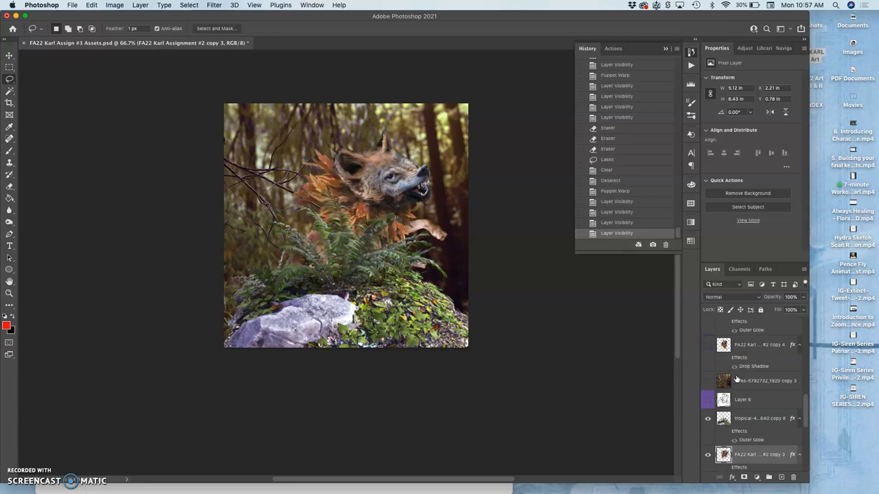
{"action": "mouse_move", "coordinate": [628, 364]}
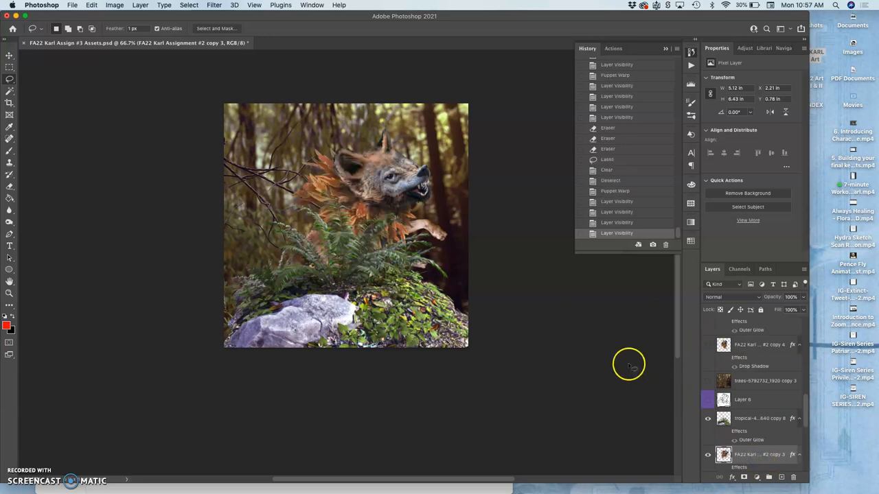
{"action": "mouse_move", "coordinate": [640, 344]}
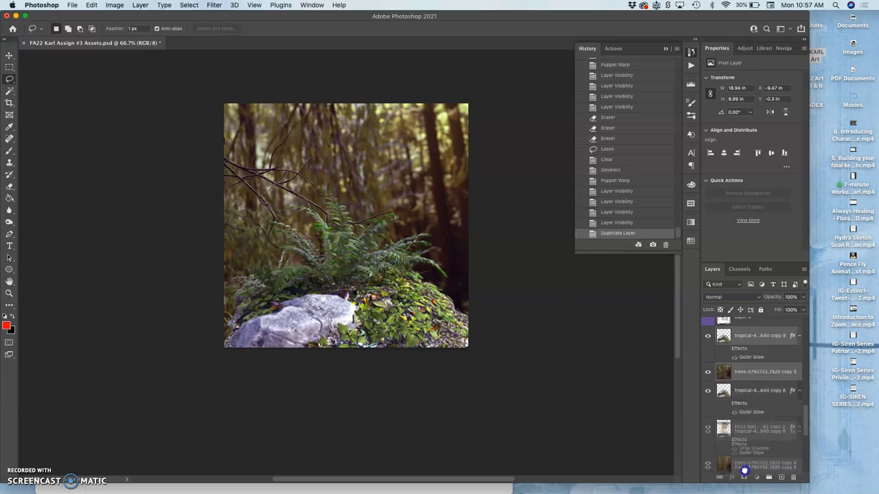
- Move the wolf layer above ferns copy 9 and hide the wolf copy 3 frame
{"action": "scroll", "scroll_direction": "down", "scroll_amount": 3}
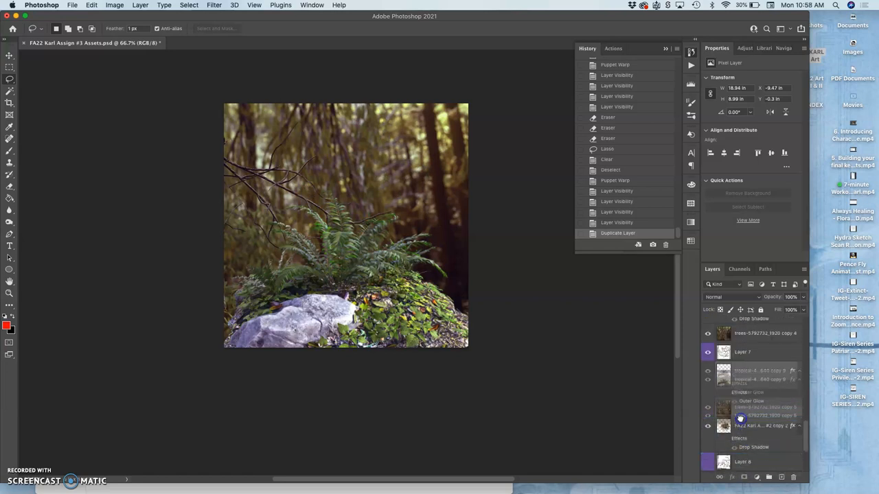
{"action": "left_click", "coordinate": [708, 335]}
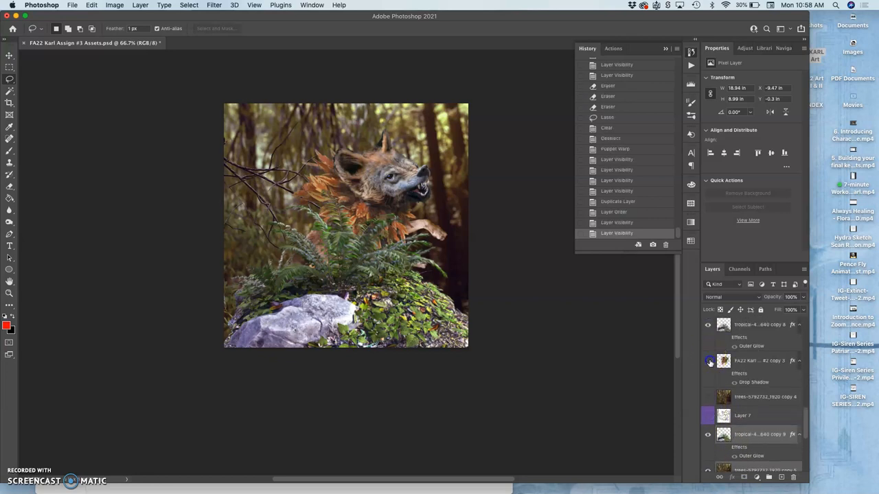
{"action": "left_click", "coordinate": [708, 360]}
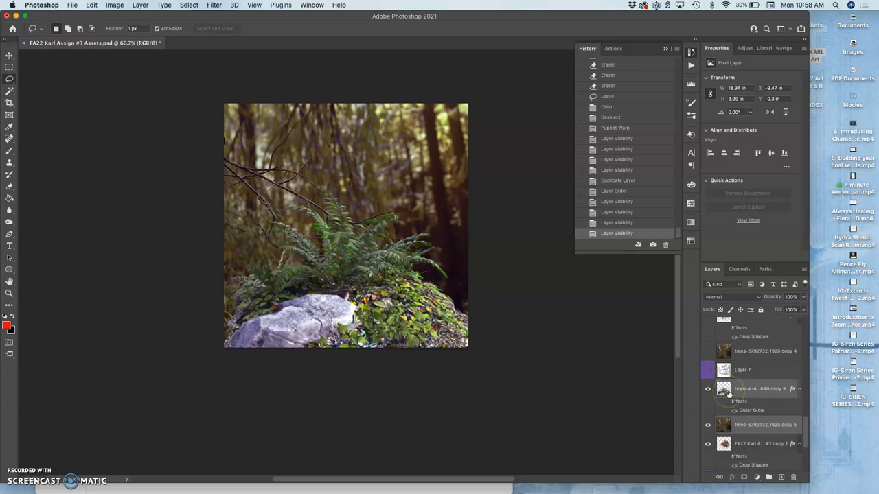
{"action": "scroll", "scroll_direction": "down", "scroll_amount": 3}
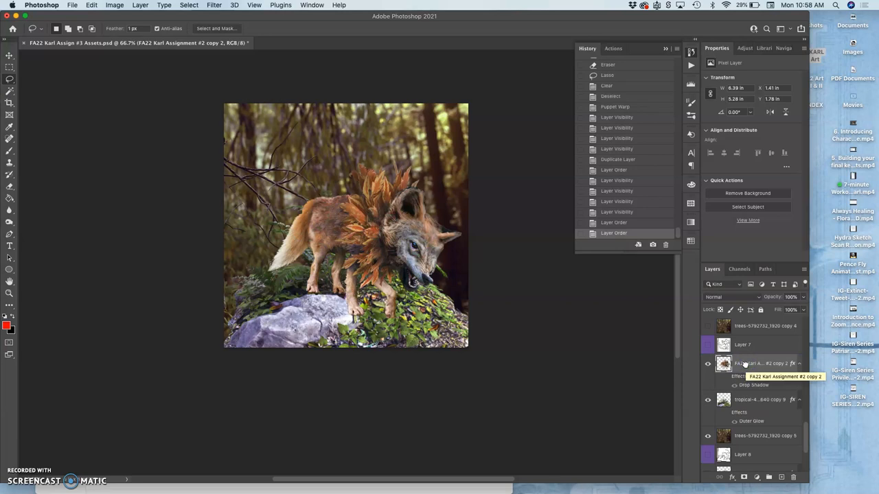
{"action": "mouse_move", "coordinate": [703, 375]}
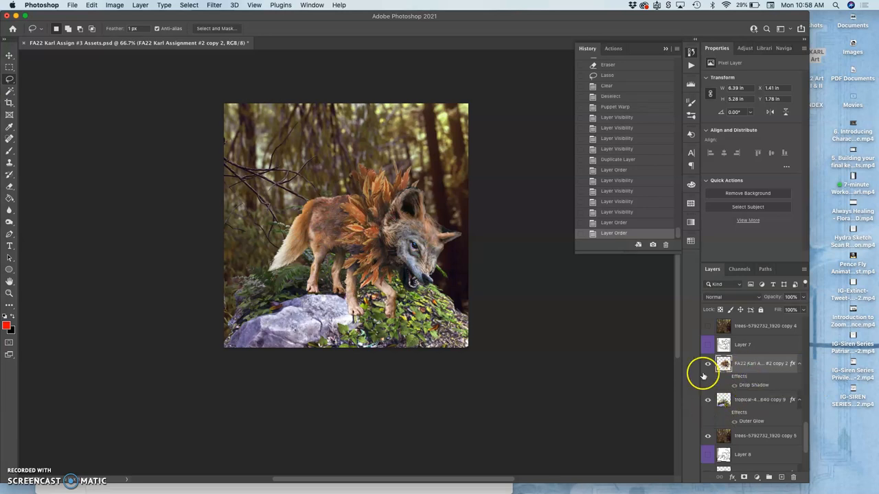
- Hide and reshow the wolf frame and forest background to check against the sketch
{"action": "left_click", "coordinate": [708, 363]}
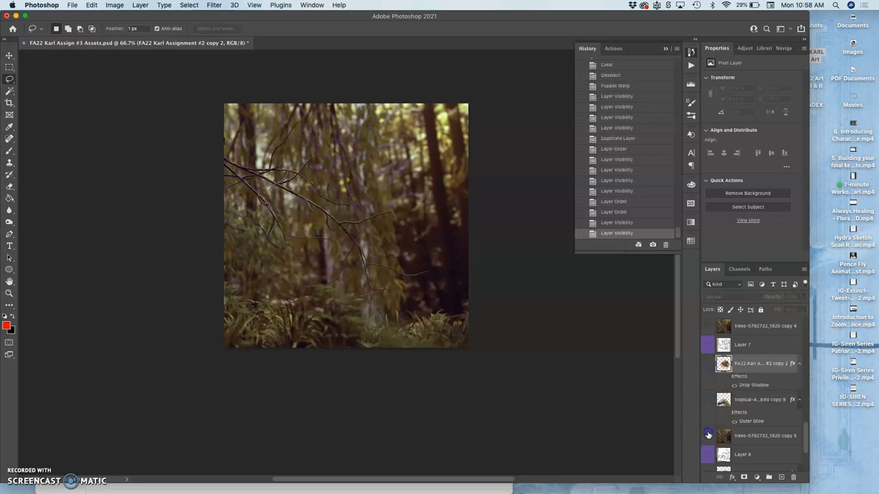
{"action": "left_click", "coordinate": [707, 454]}
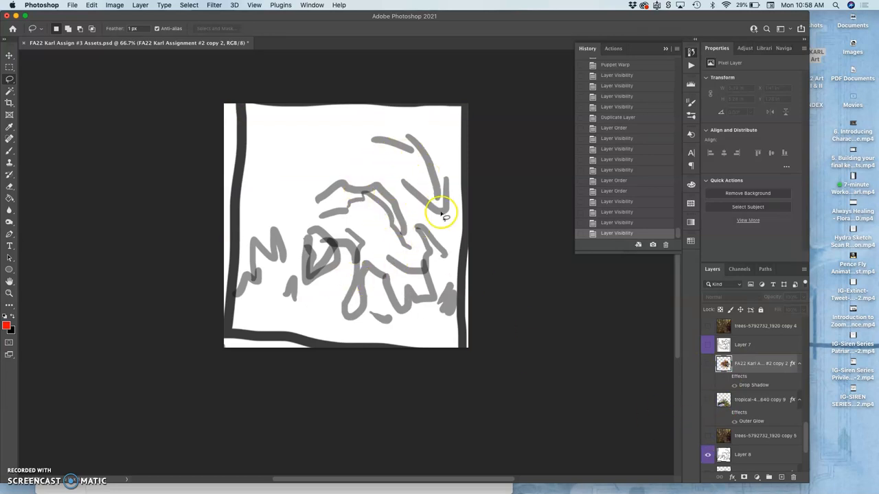
{"action": "left_click", "coordinate": [707, 454]}
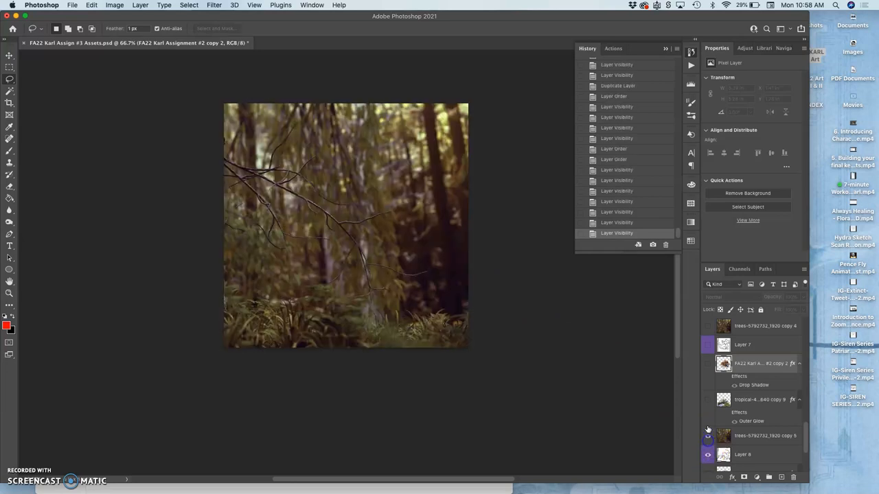
{"action": "left_click", "coordinate": [708, 363]}
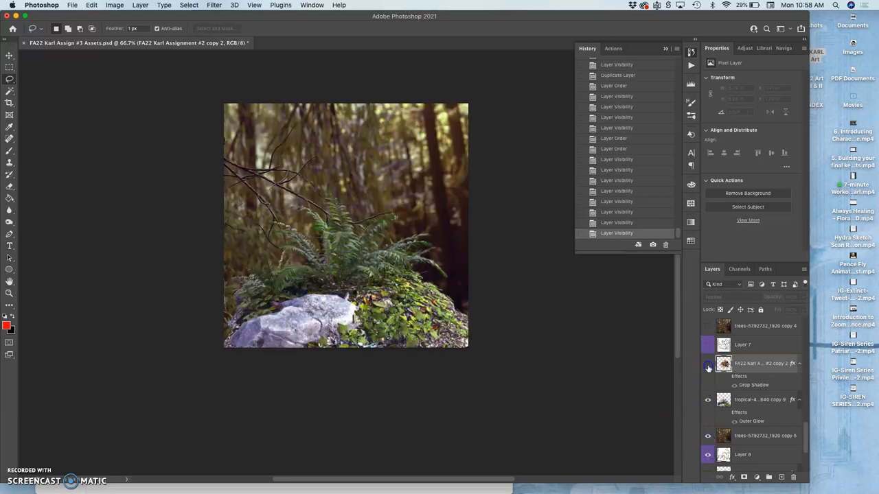
{"action": "left_click", "coordinate": [708, 363]}
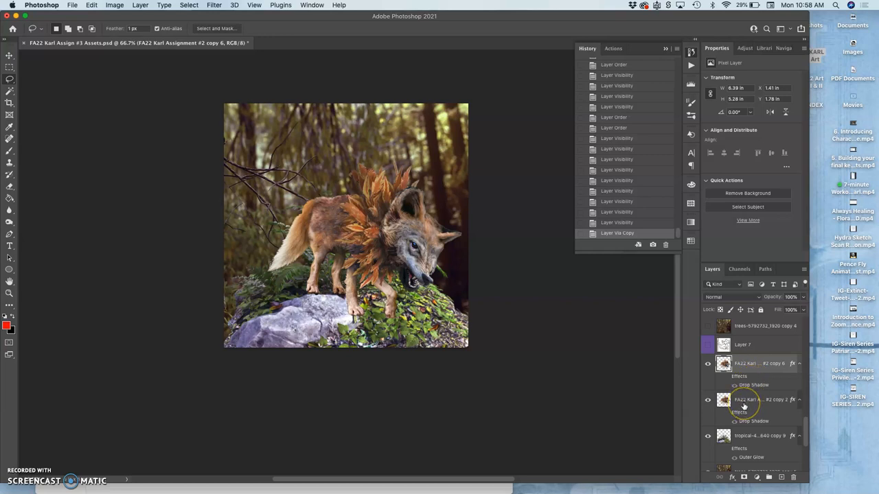
{"action": "mouse_move", "coordinate": [745, 400]}
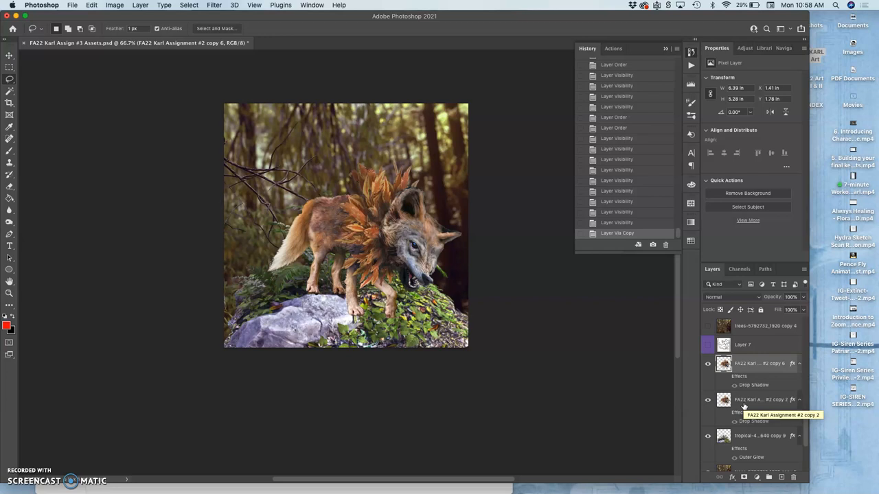
{"action": "mouse_move", "coordinate": [315, 53]}
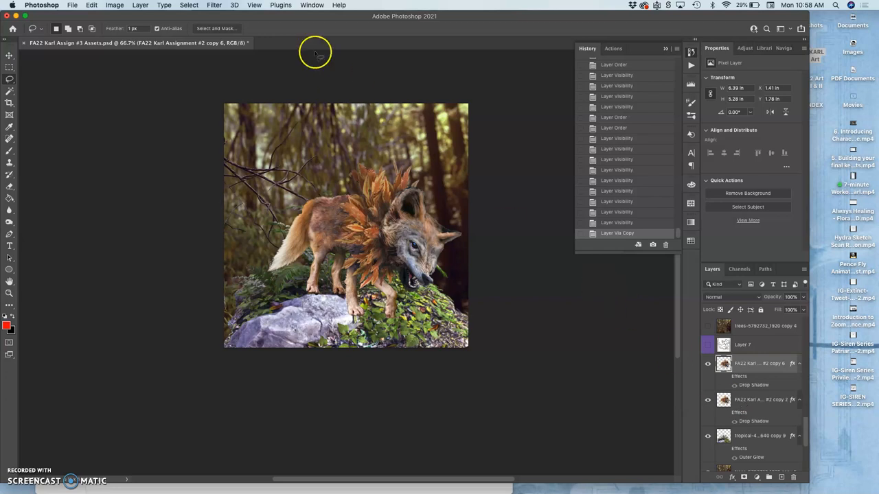
- Puppet-warp wolf copy 6 into a lowered-head pose, commit, and toggle it to compare
{"action": "left_click", "coordinate": [91, 4]}
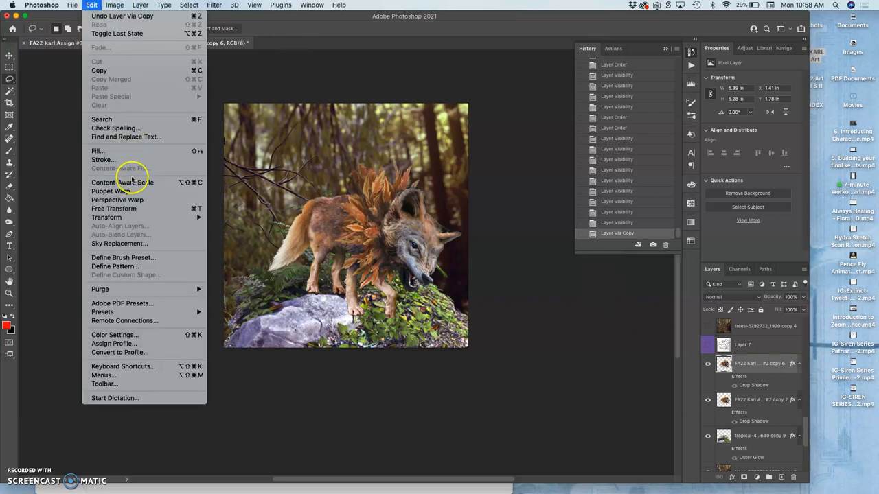
{"action": "left_click", "coordinate": [111, 191]}
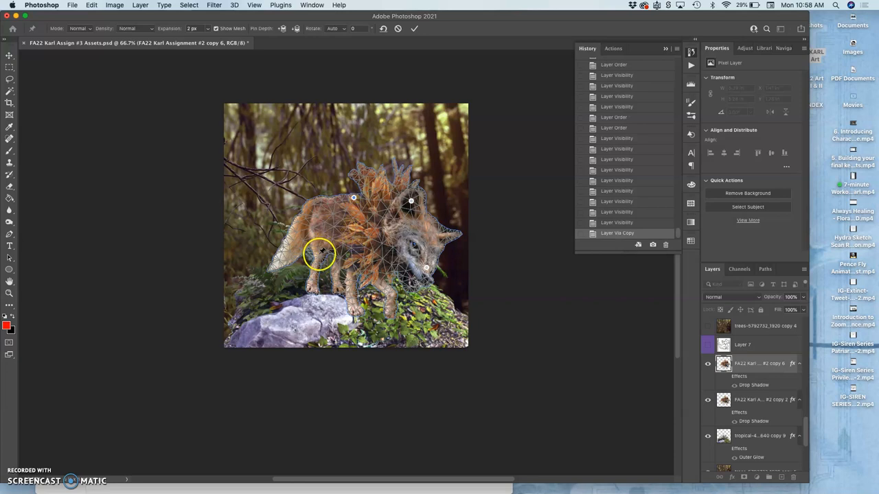
{"action": "mouse_move", "coordinate": [366, 294]}
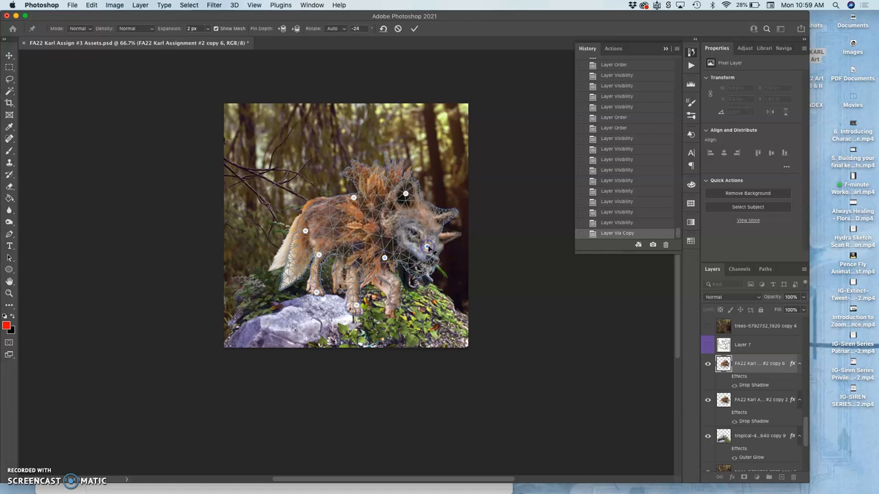
{"action": "left_click", "coordinate": [414, 28]}
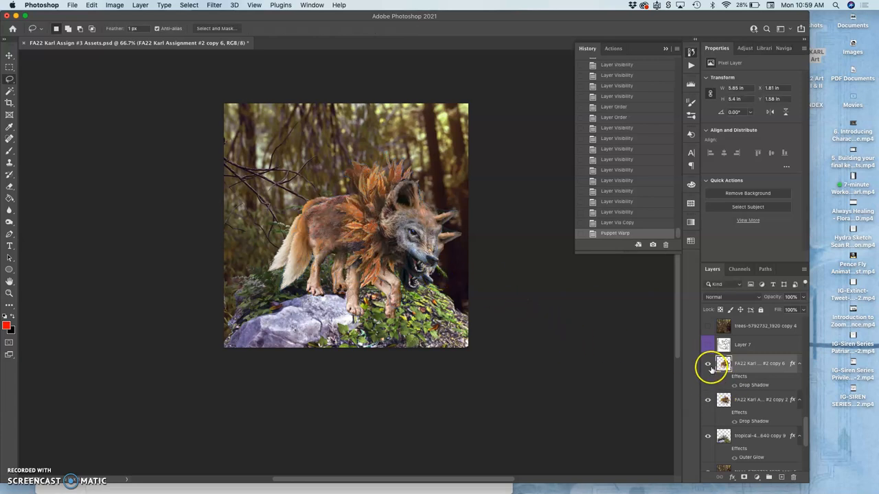
{"action": "left_click", "coordinate": [707, 364]}
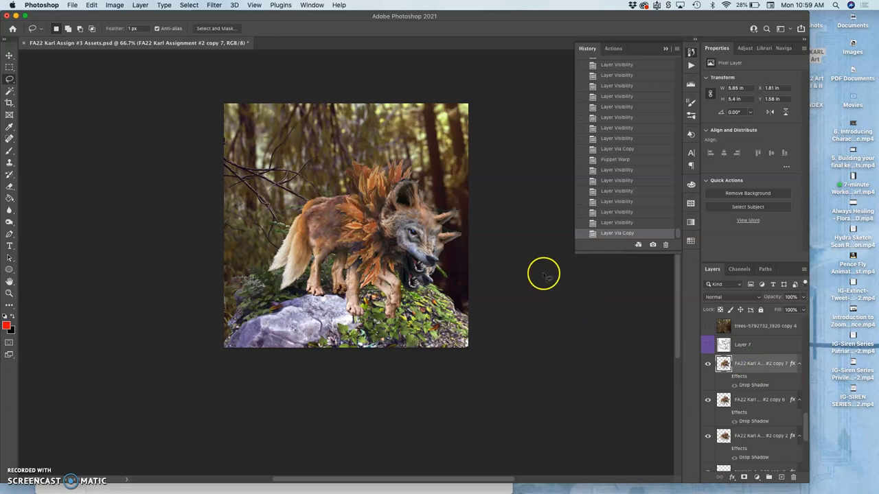
{"action": "mouse_move", "coordinate": [91, 5]}
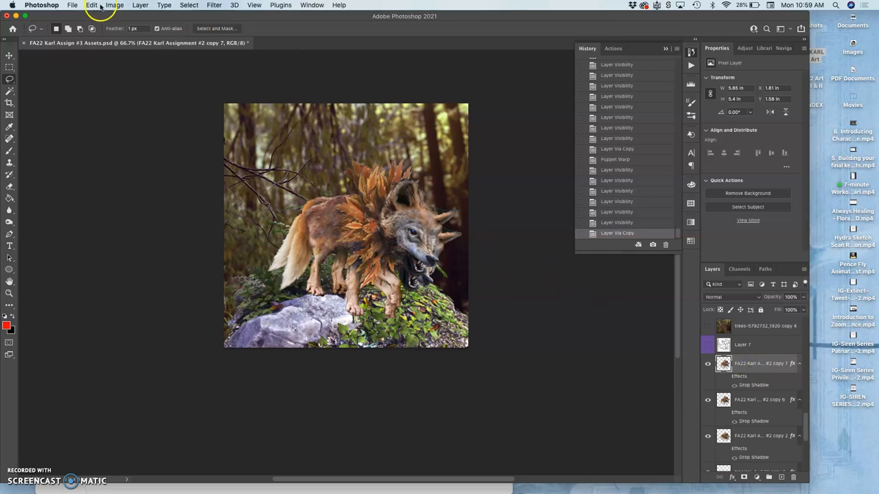
- Puppet-warp the new wolf copy by dragging pins on hind leg, mane and head, then commit
{"action": "left_click", "coordinate": [92, 5]}
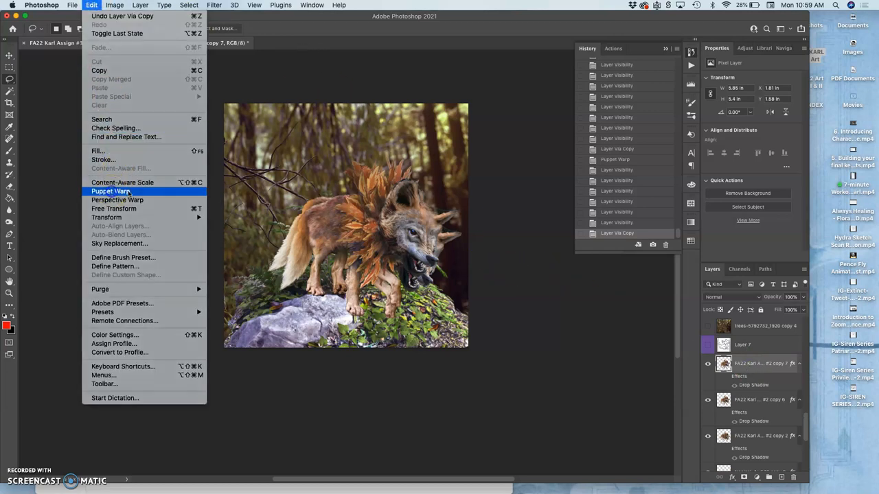
{"action": "left_click", "coordinate": [111, 191]}
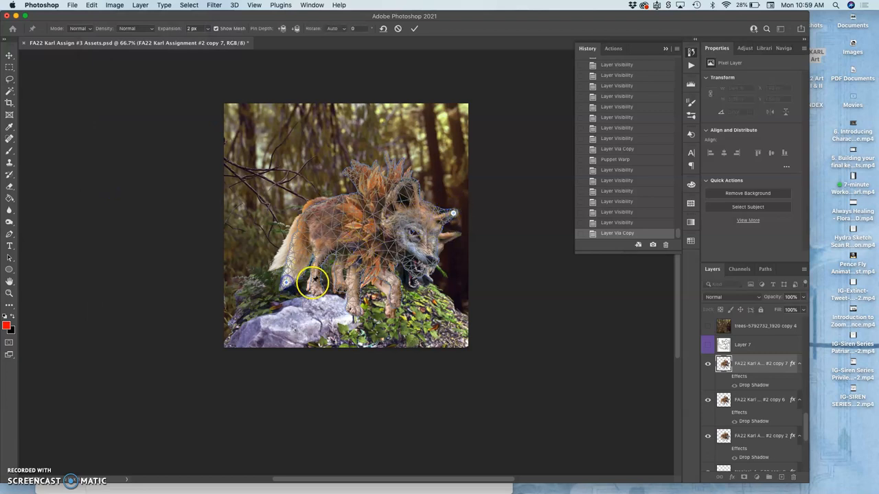
{"action": "left_click_drag", "start_coordinate": [312, 282], "coordinate": [405, 180]}
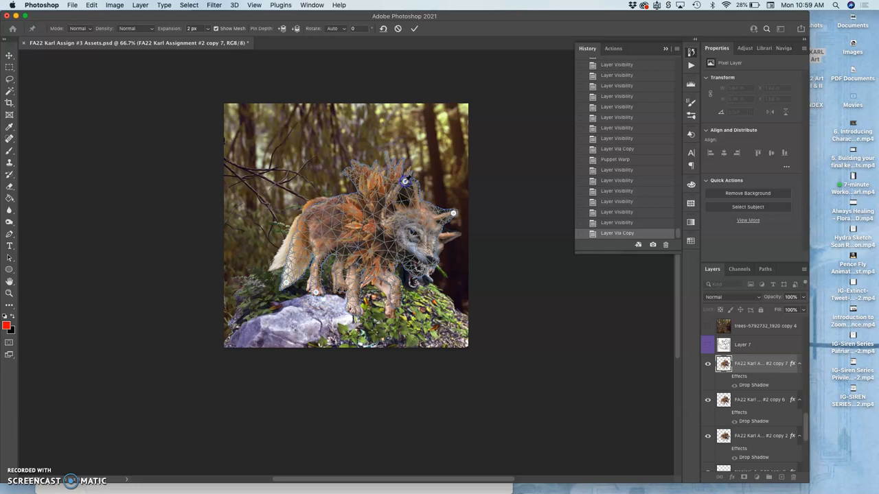
{"action": "left_click_drag", "start_coordinate": [406, 181], "coordinate": [393, 171]}
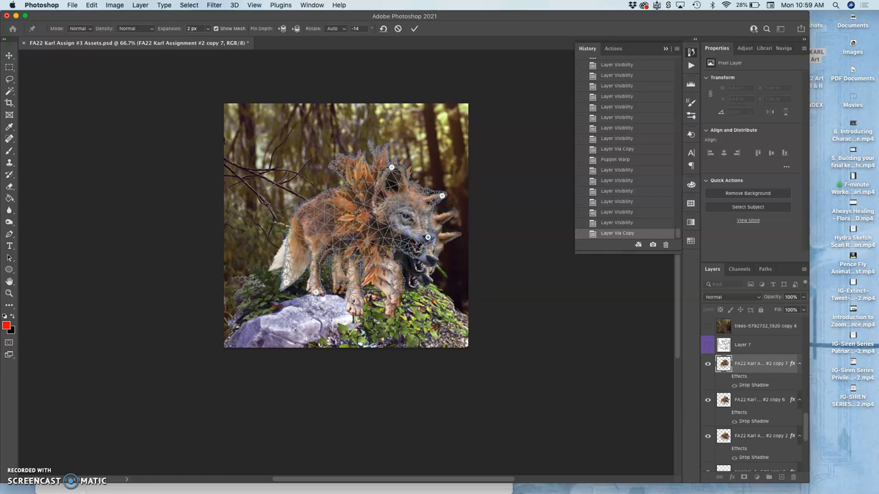
{"action": "left_click_drag", "start_coordinate": [428, 238], "coordinate": [409, 249]}
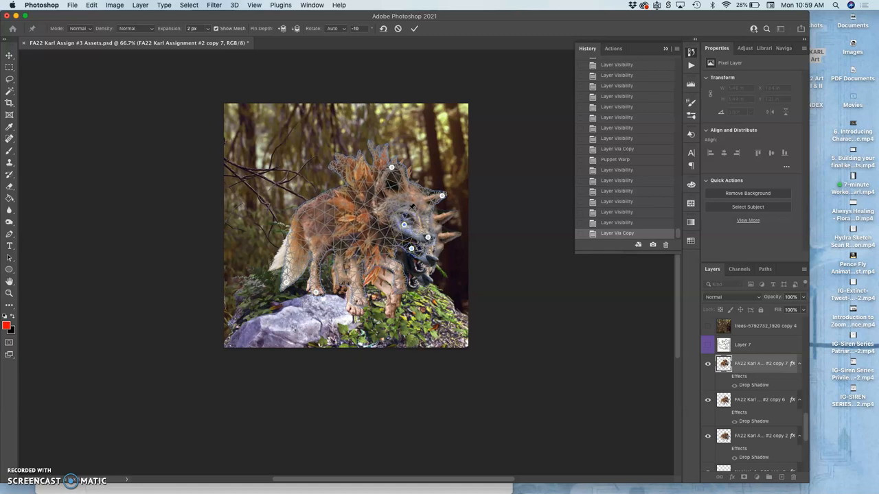
{"action": "left_click_drag", "start_coordinate": [442, 196], "coordinate": [405, 216]}
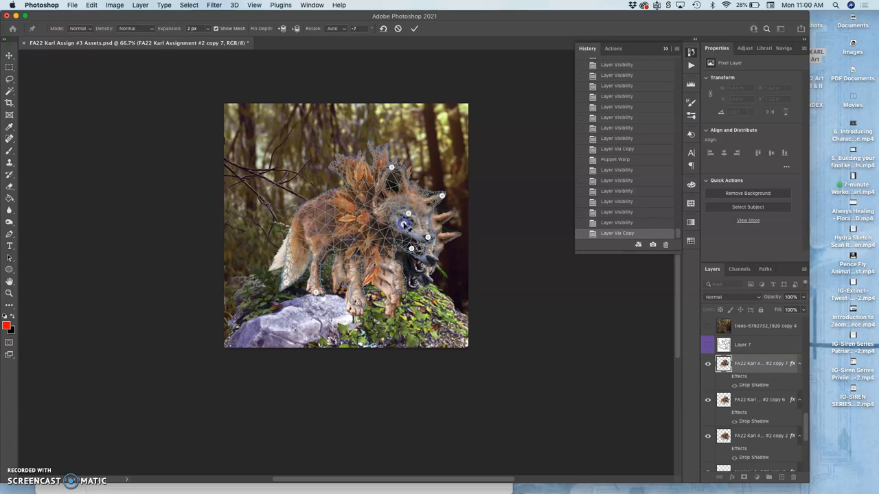
{"action": "left_click", "coordinate": [414, 28]}
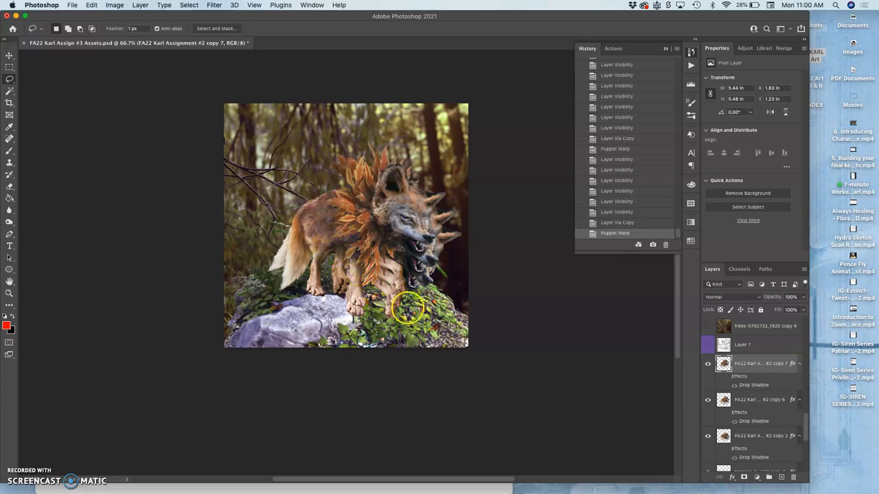
{"action": "mouse_move", "coordinate": [421, 292]}
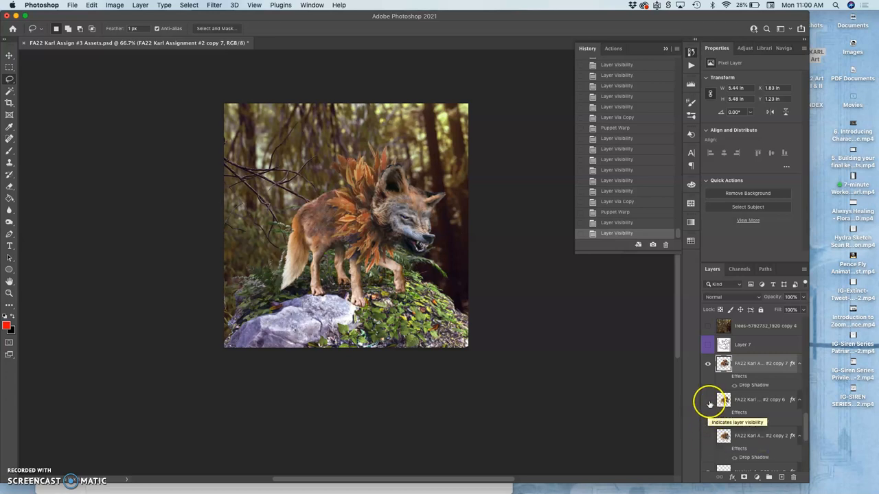
{"action": "mouse_move", "coordinate": [374, 263]}
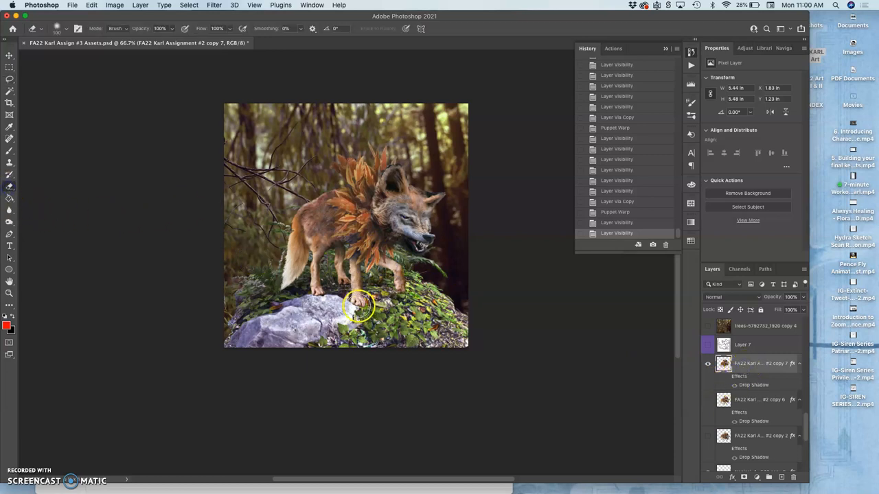
{"action": "mouse_move", "coordinate": [350, 282]}
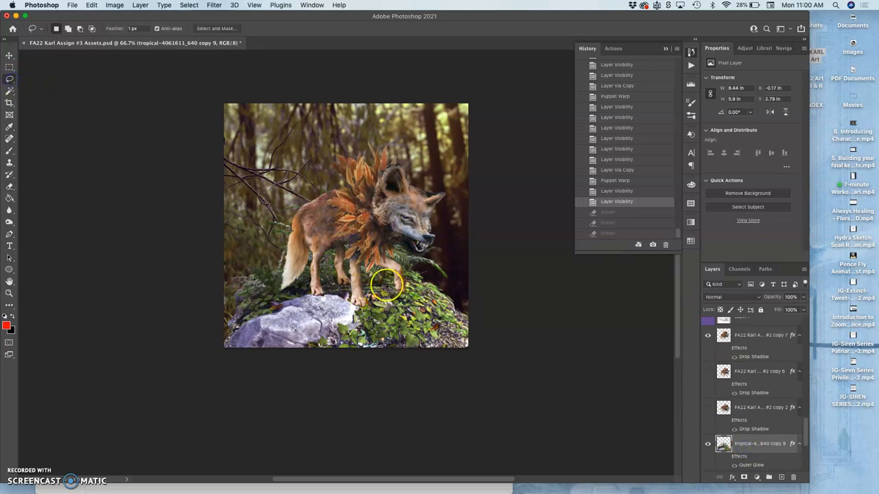
- Lasso the fern clump and show the trees copy 4 forest and leaping wolf frame
{"action": "left_click_drag", "start_coordinate": [388, 285], "coordinate": [251, 239]}
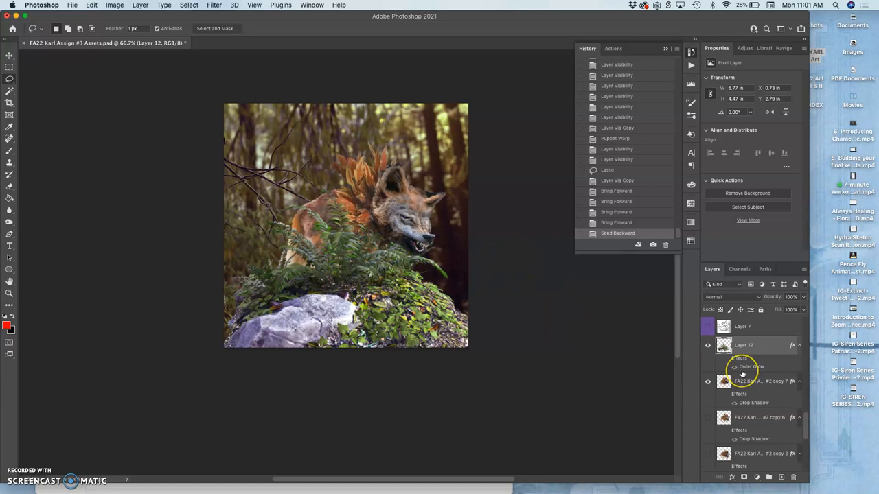
{"action": "scroll", "scroll_direction": "down", "scroll_amount": 3}
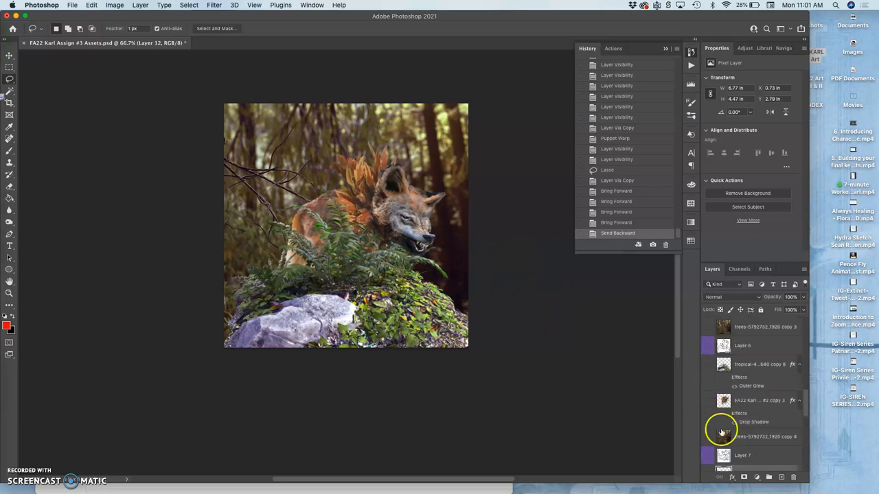
{"action": "left_click", "coordinate": [708, 401]}
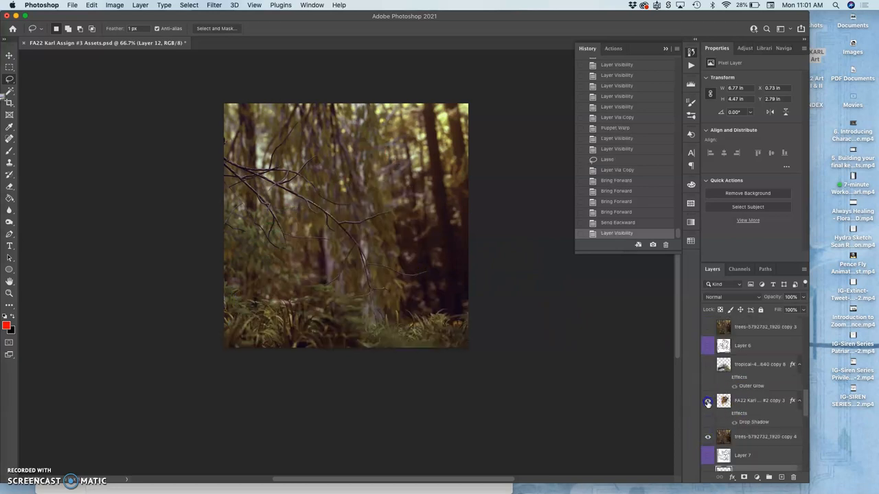
{"action": "left_click", "coordinate": [708, 364]}
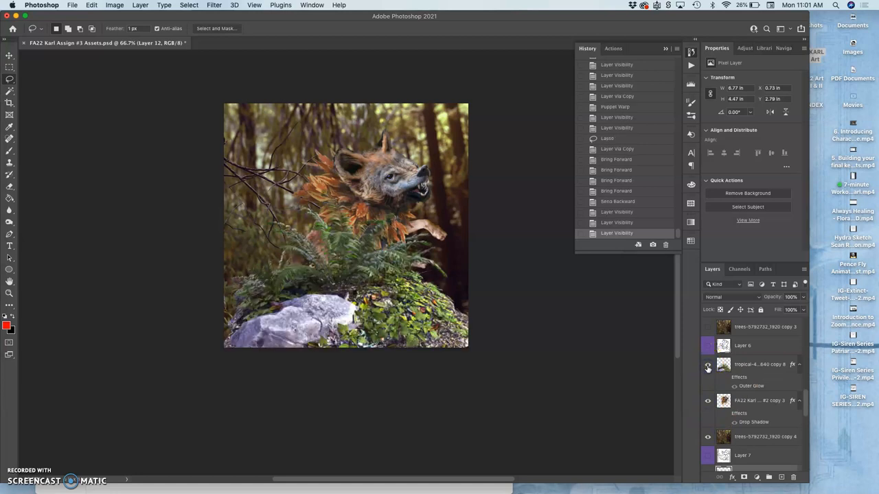
- Toggle the leaping wolf frame off to compare it with the newest wolf frame
{"action": "scroll", "scroll_direction": "down", "scroll_amount": 3}
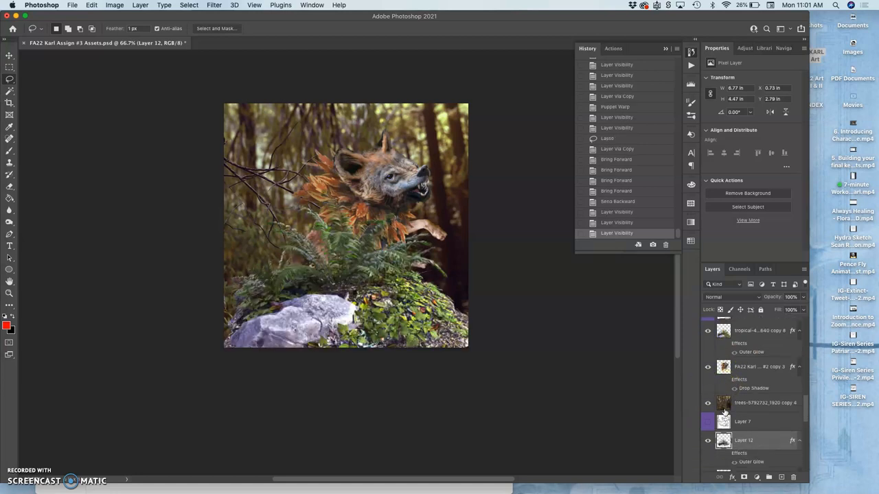
{"action": "left_click", "coordinate": [707, 356]}
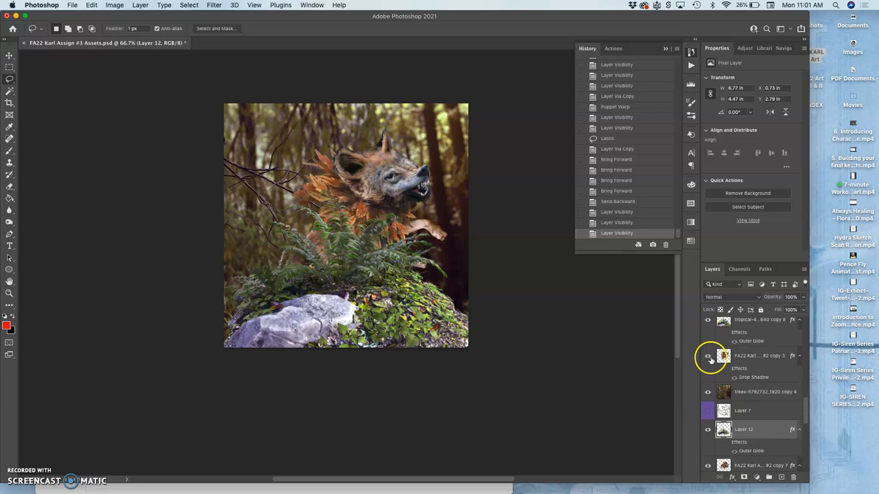
{"action": "left_click", "coordinate": [708, 356]}
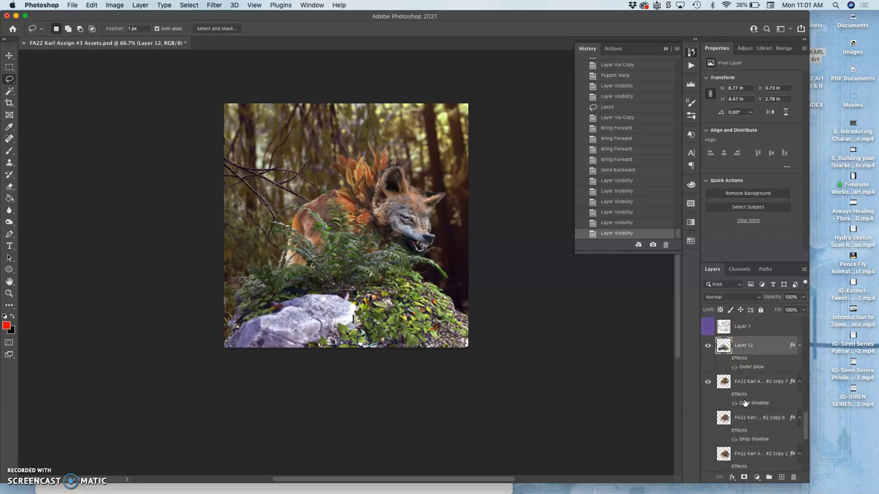
{"action": "scroll", "scroll_direction": "down", "scroll_amount": 3}
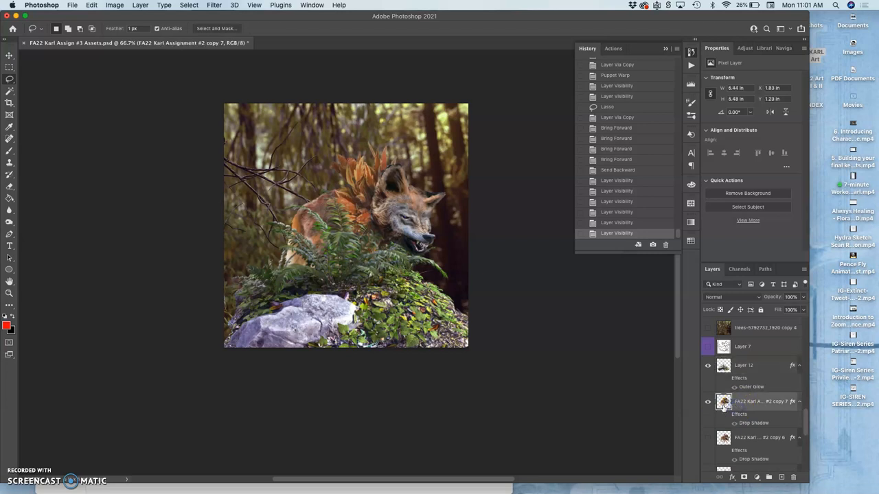
- Warp the crouching wolf slightly narrower, commit, and select Layer 12
{"action": "right_click", "coordinate": [363, 225]}
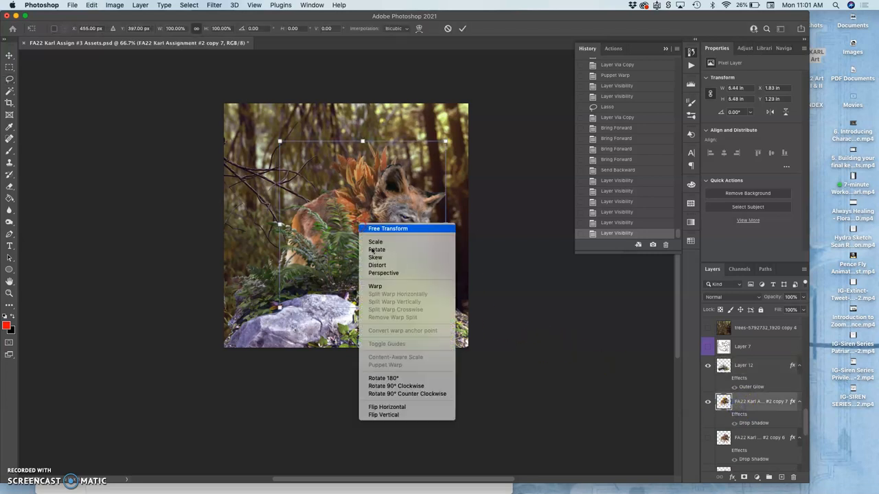
{"action": "left_click", "coordinate": [375, 286]}
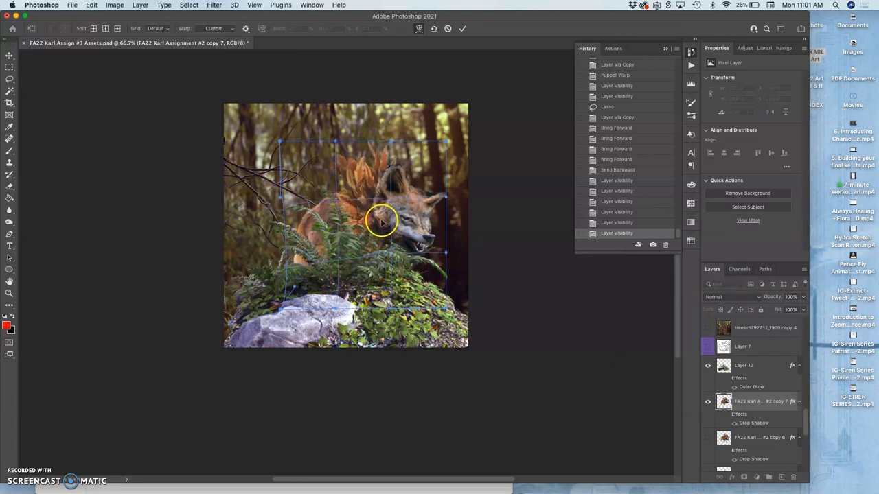
{"action": "left_click", "coordinate": [462, 28]}
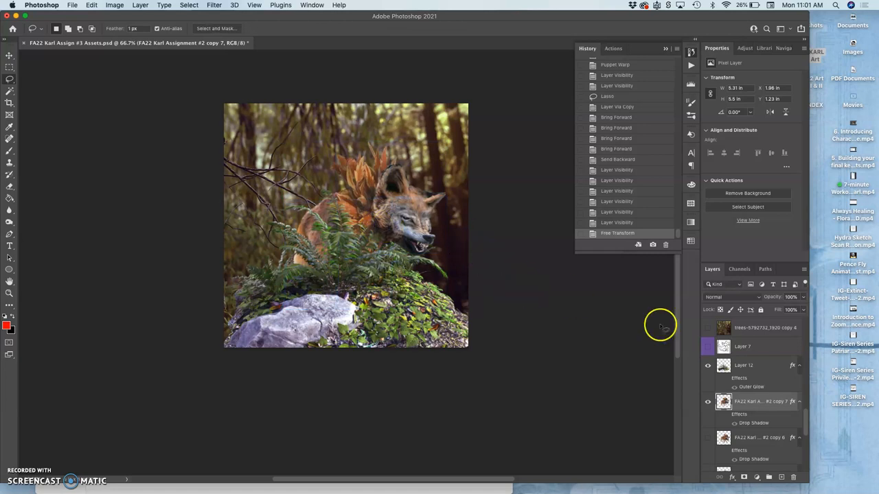
{"action": "left_click", "coordinate": [743, 365]}
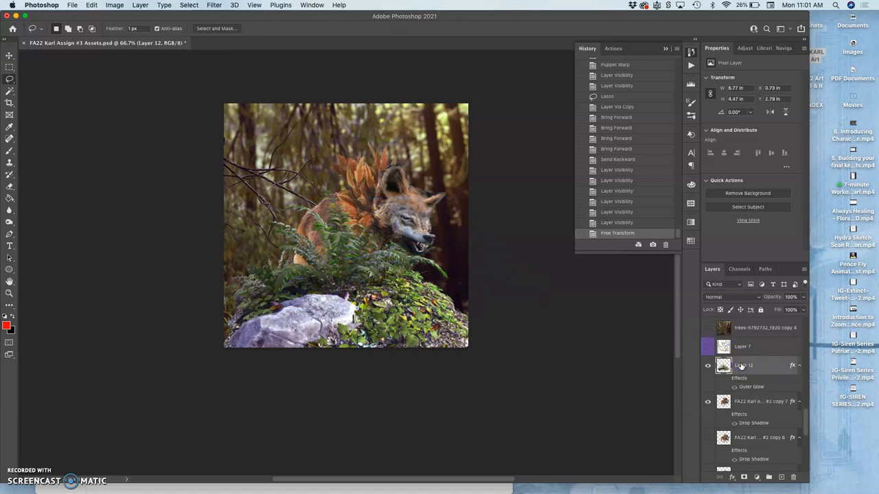
- Puppet-warp Layer 12, tilting the left frond upward and pulling right fronds over the snout
{"action": "left_click", "coordinate": [91, 5]}
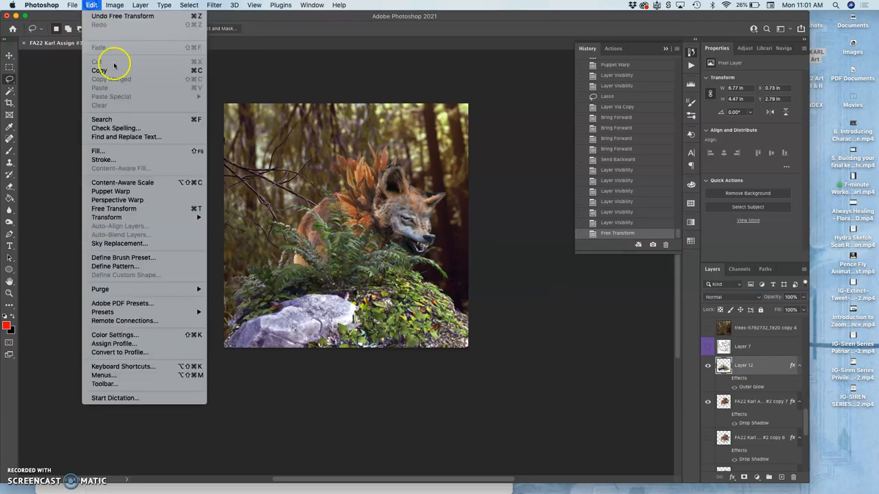
{"action": "left_click", "coordinate": [110, 191]}
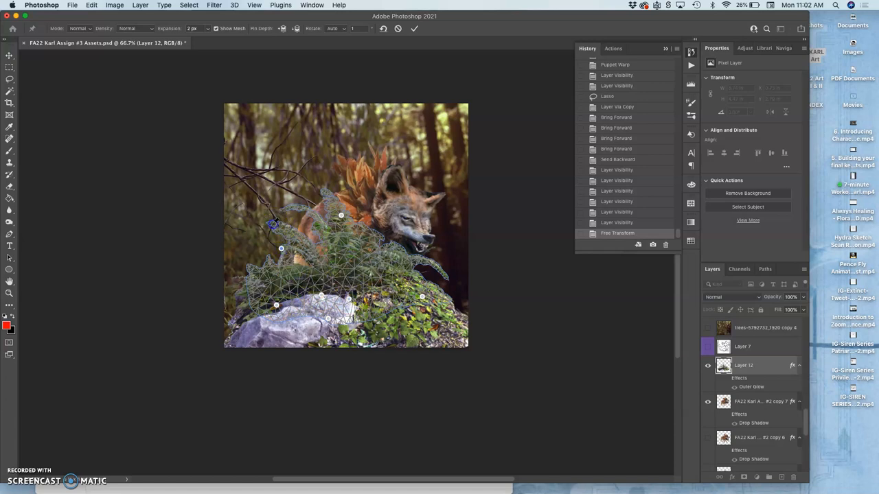
{"action": "left_click_drag", "start_coordinate": [275, 226], "coordinate": [271, 234]}
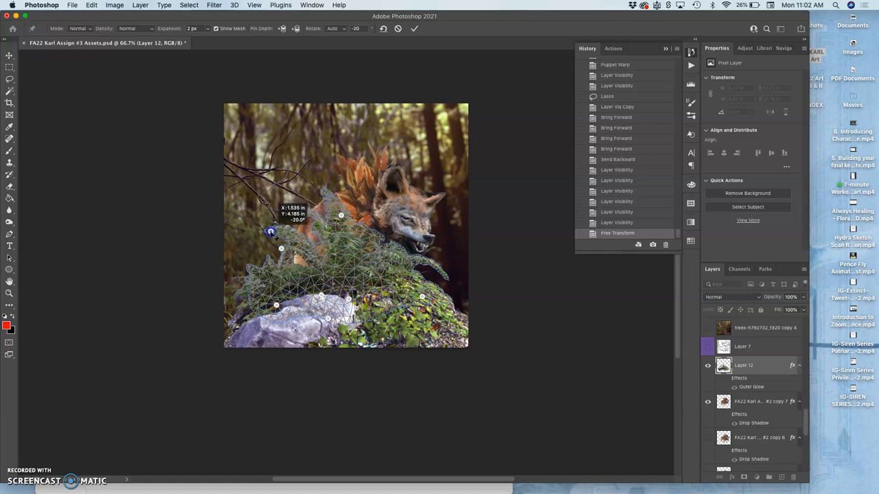
{"action": "left_click_drag", "start_coordinate": [270, 232], "coordinate": [322, 196]}
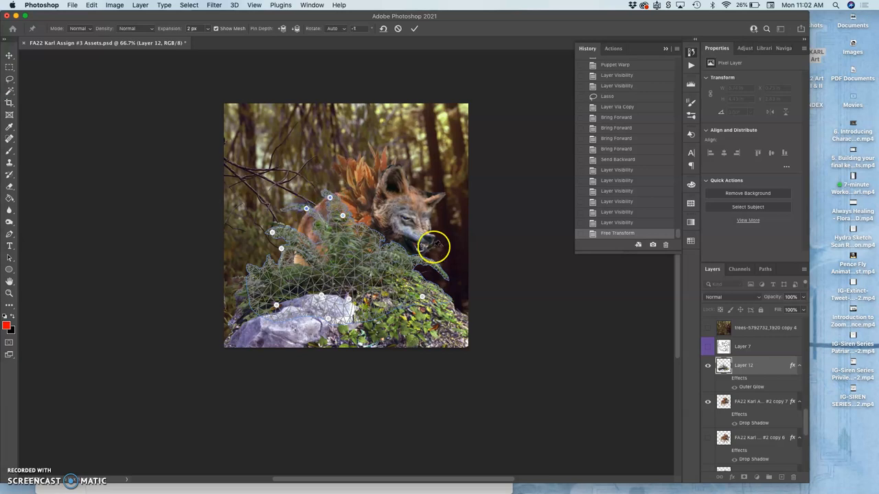
{"action": "left_click_drag", "start_coordinate": [433, 247], "coordinate": [433, 268]}
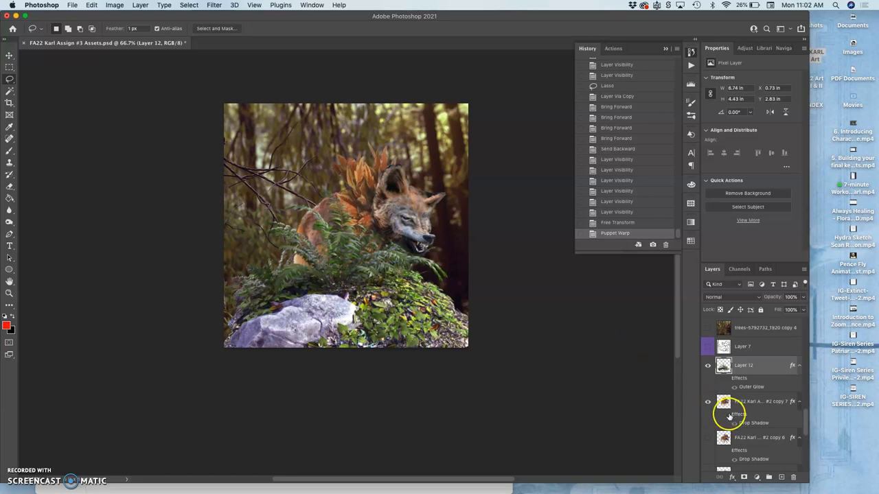
{"action": "scroll", "scroll_direction": "down", "scroll_amount": 3}
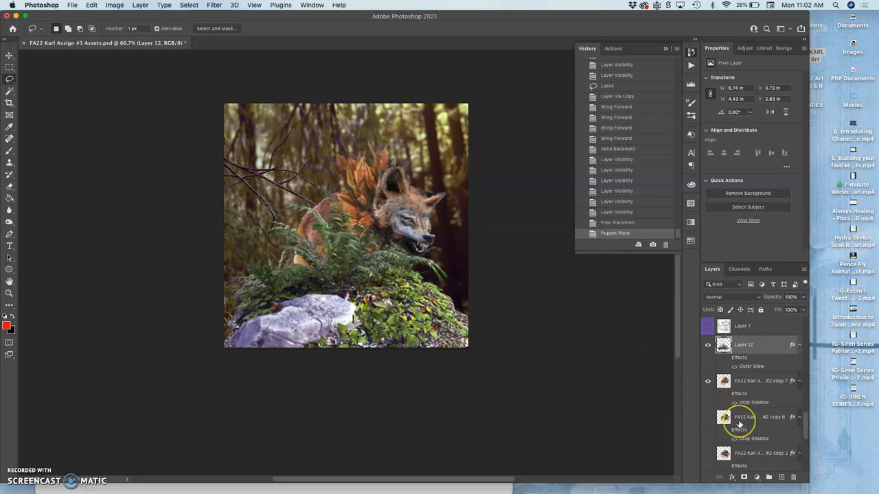
{"action": "scroll", "scroll_direction": "down", "scroll_amount": 3}
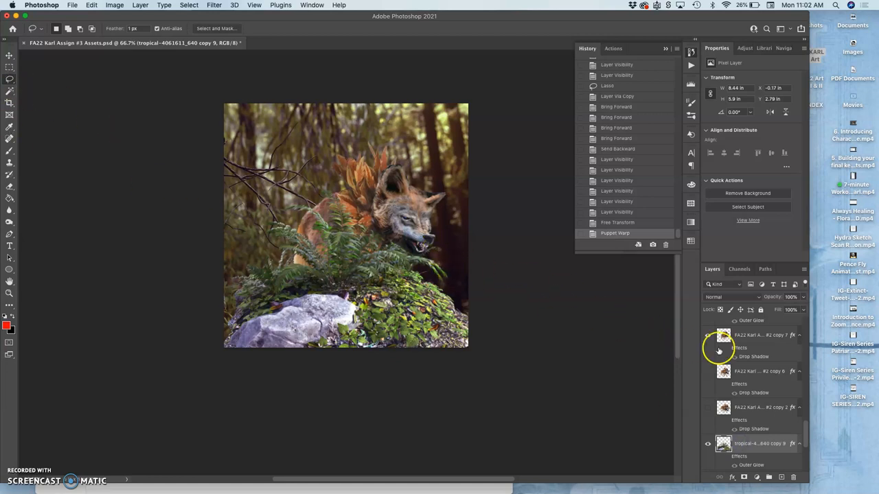
- Puppet-warp the tropical copy 9 fern layer, pin its mesh and bend the top fronds leftward
{"action": "scroll", "scroll_direction": "down", "scroll_amount": 3}
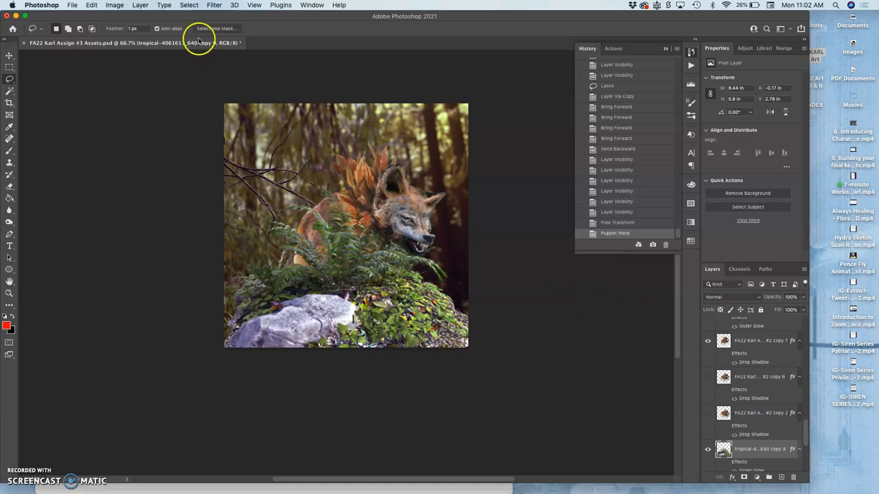
{"action": "left_click", "coordinate": [91, 5]}
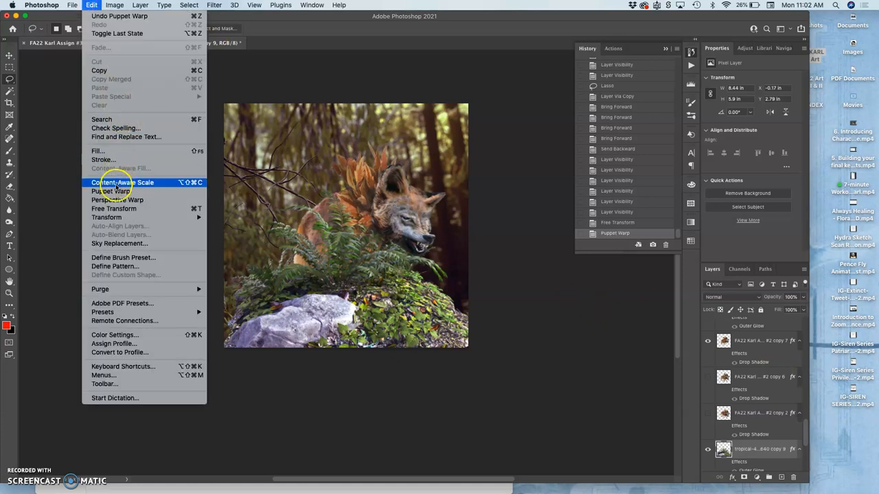
{"action": "left_click", "coordinate": [111, 191]}
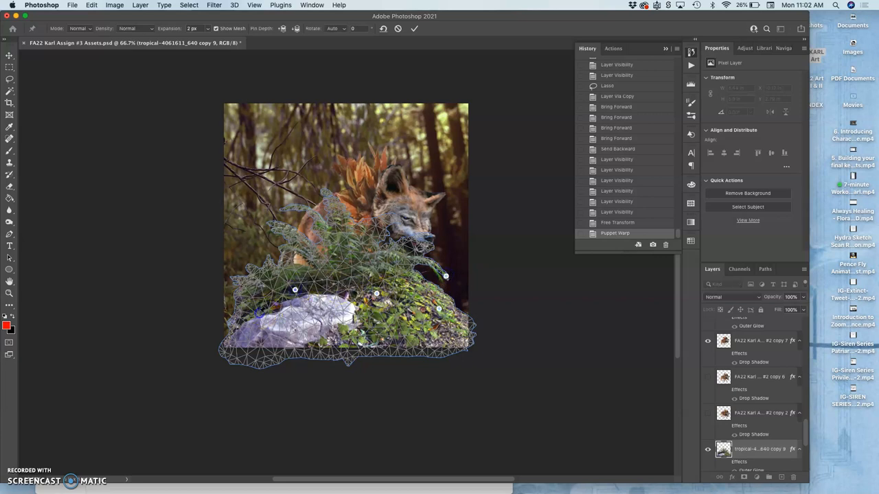
{"action": "left_click", "coordinate": [334, 206]}
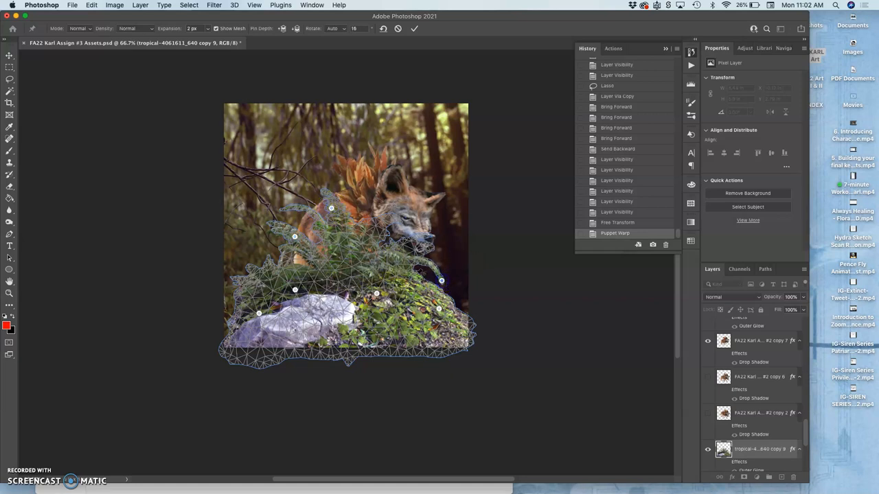
{"action": "left_click_drag", "start_coordinate": [332, 208], "coordinate": [326, 206]}
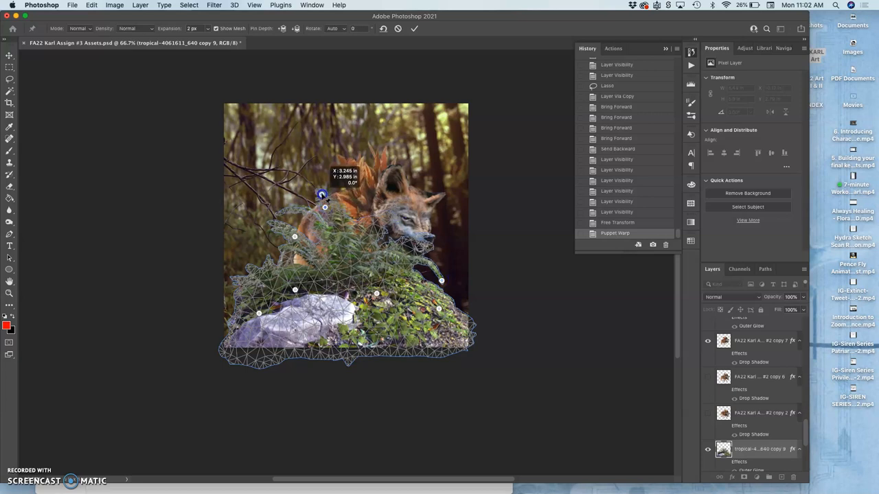
{"action": "left_click_drag", "start_coordinate": [322, 195], "coordinate": [291, 211]}
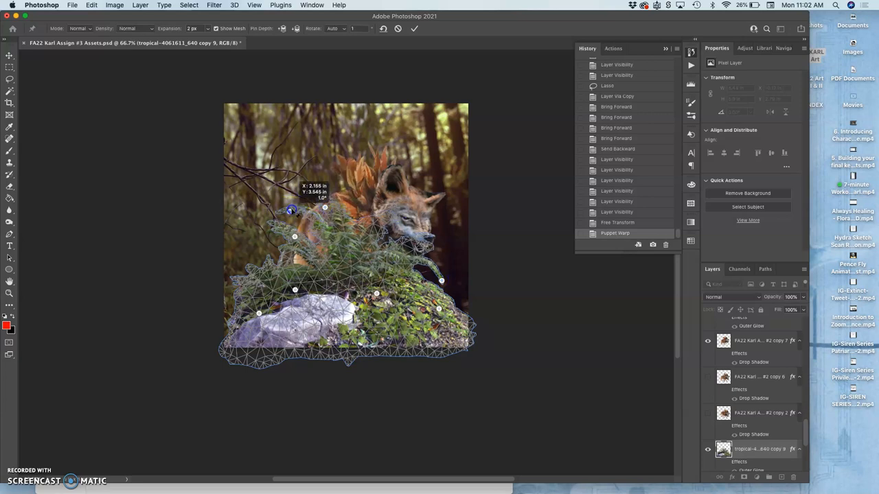